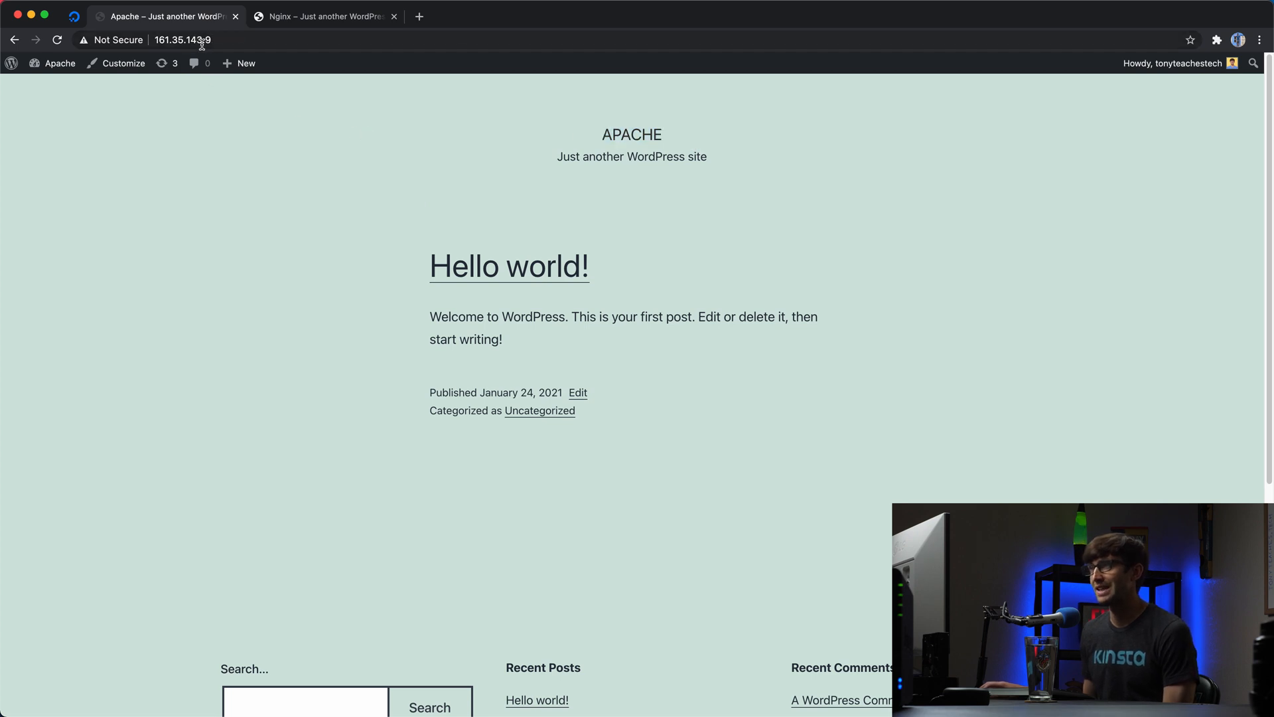
- View the Nginx site's Site Health Info server details showing nginx/1.18.0 and PHP 7.4.3
click(324, 16)
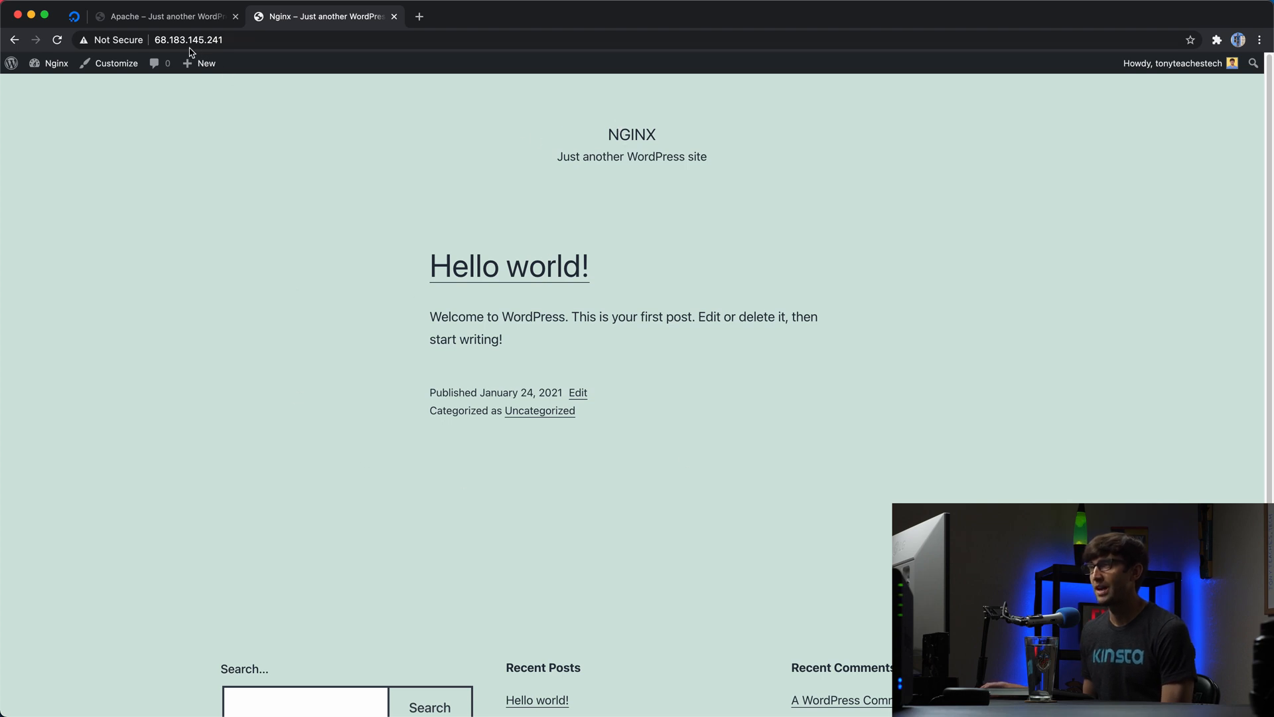
mouse_move(221, 54)
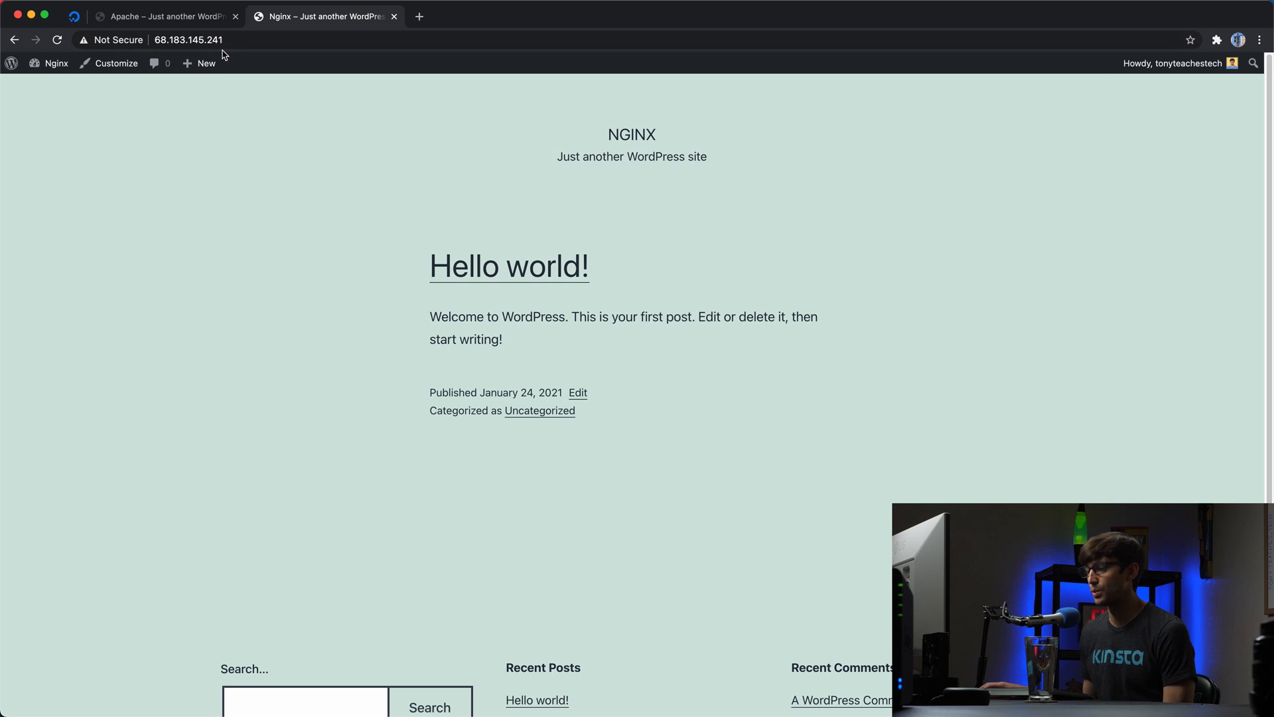
mouse_move(167, 15)
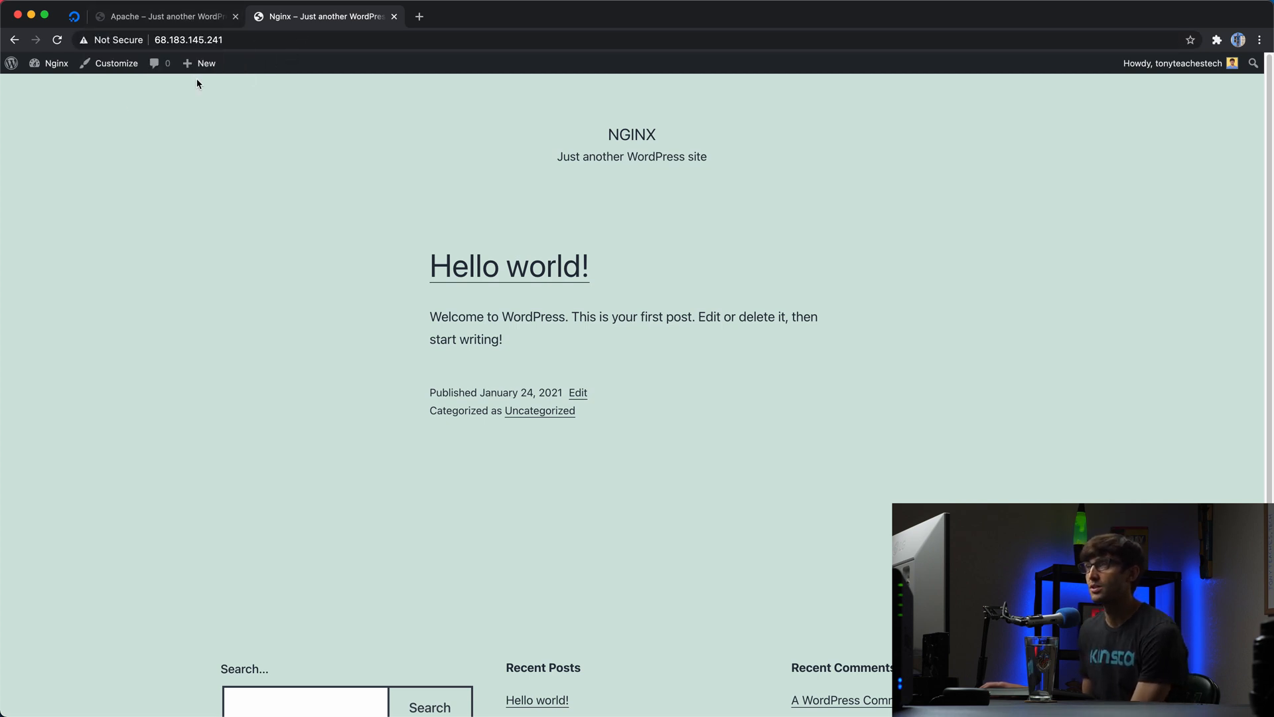
click(55, 63)
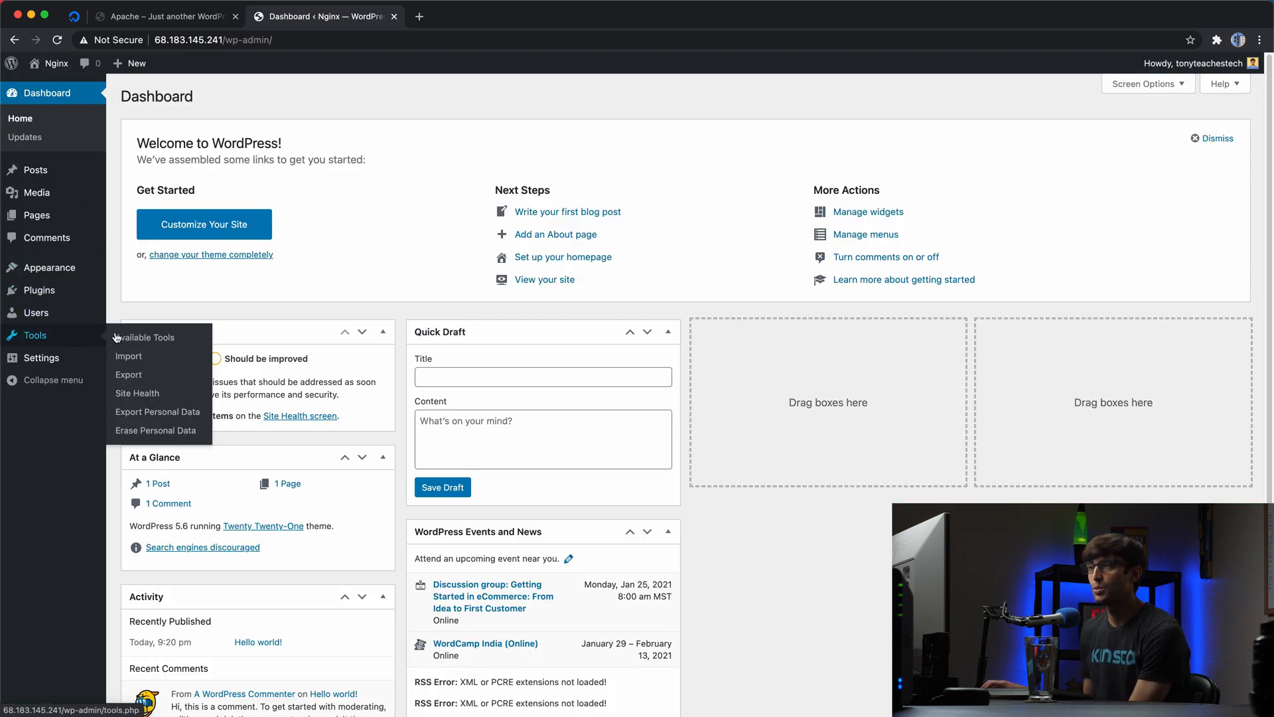
click(137, 393)
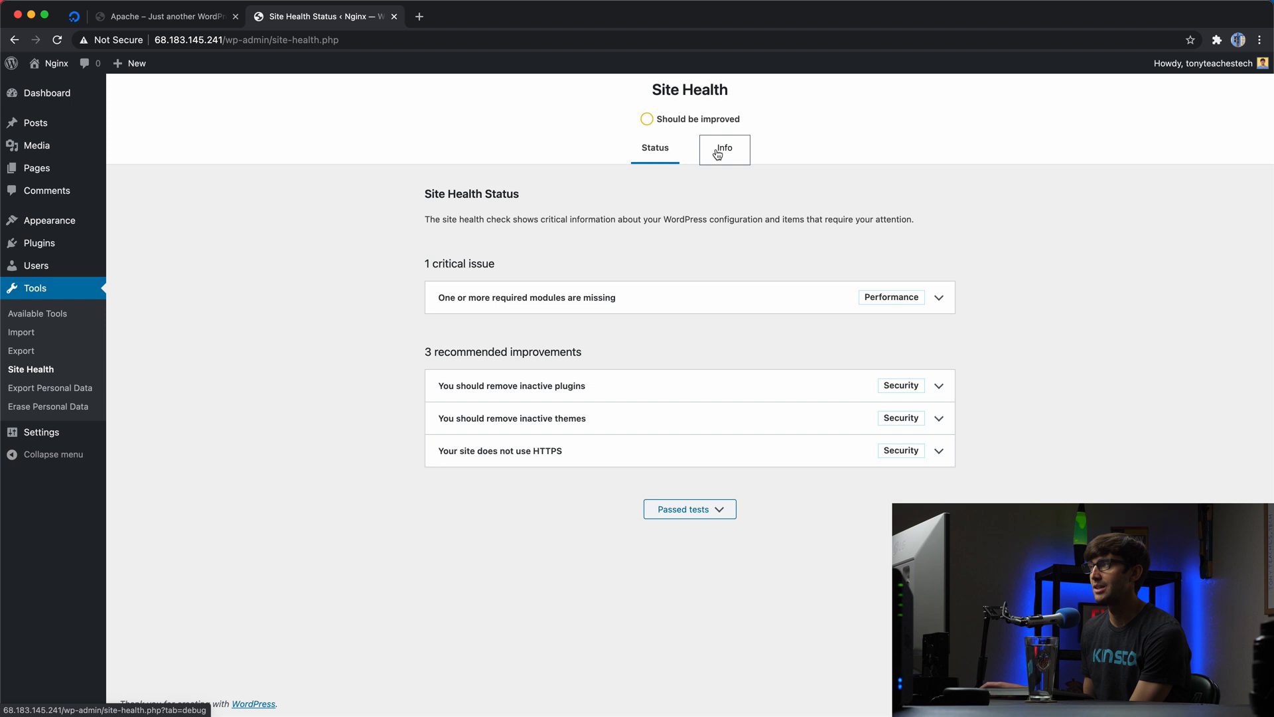
click(722, 149)
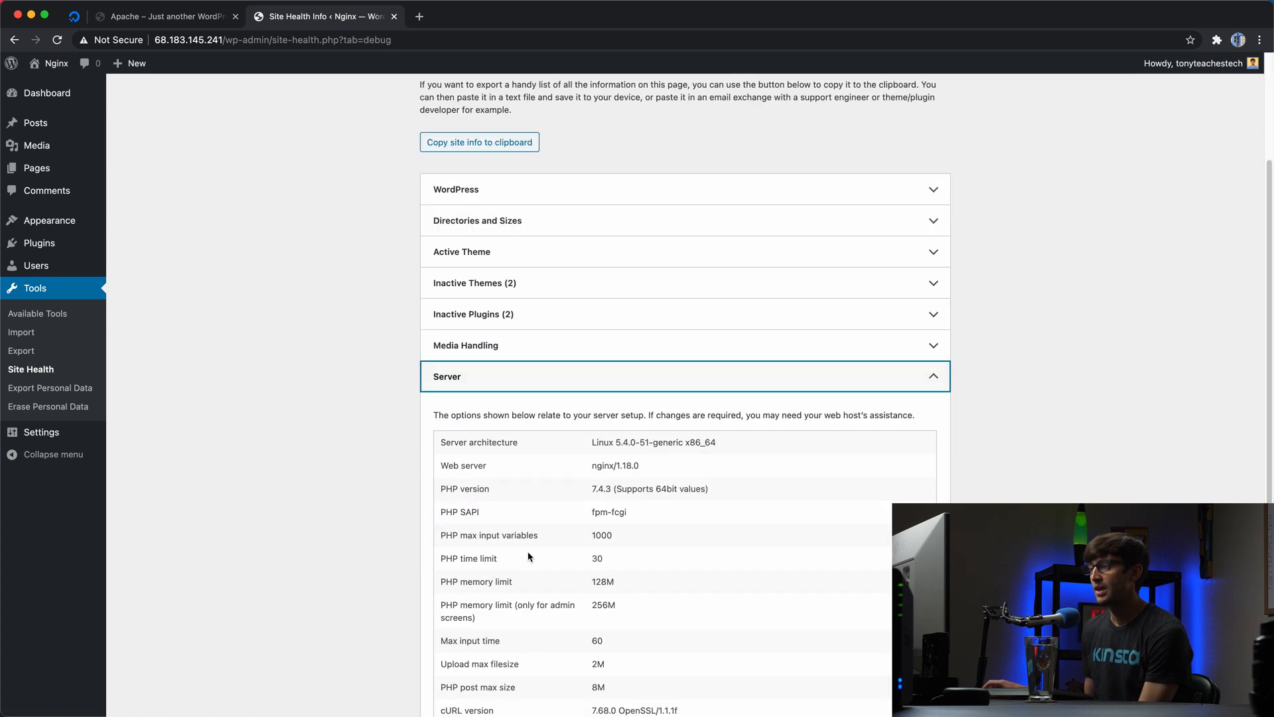
double_click(615, 466)
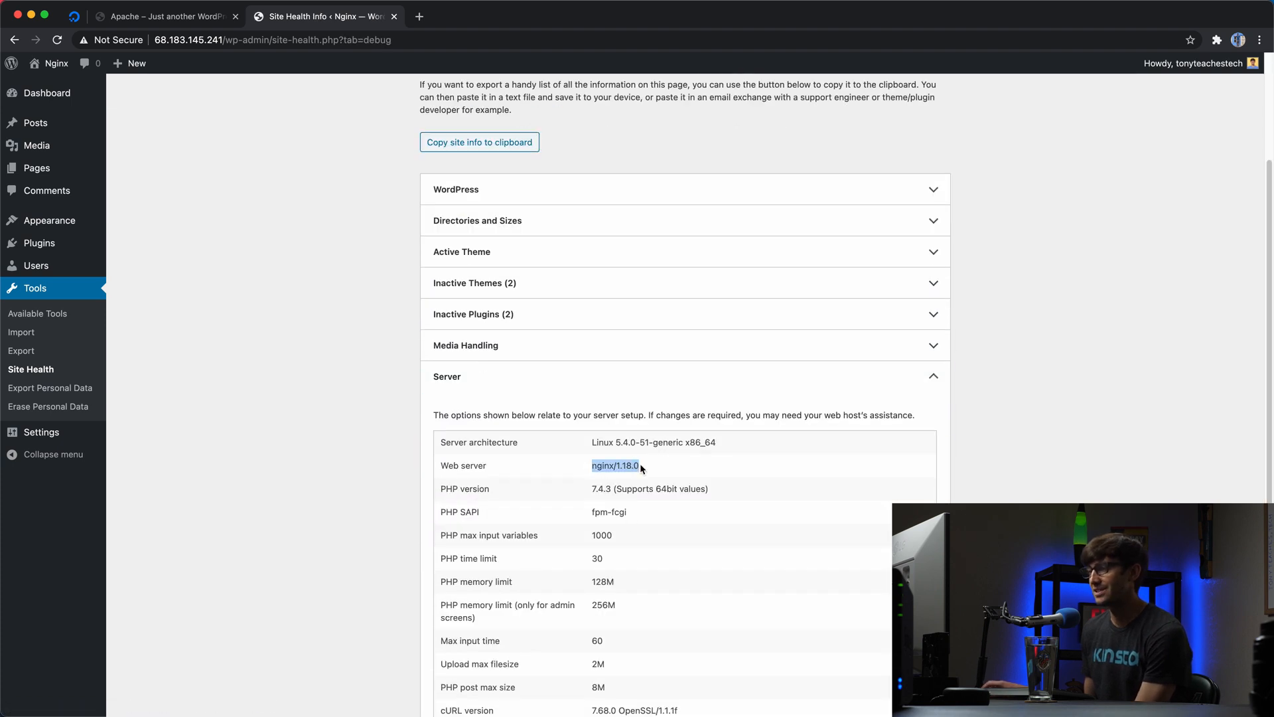
double_click(601, 489)
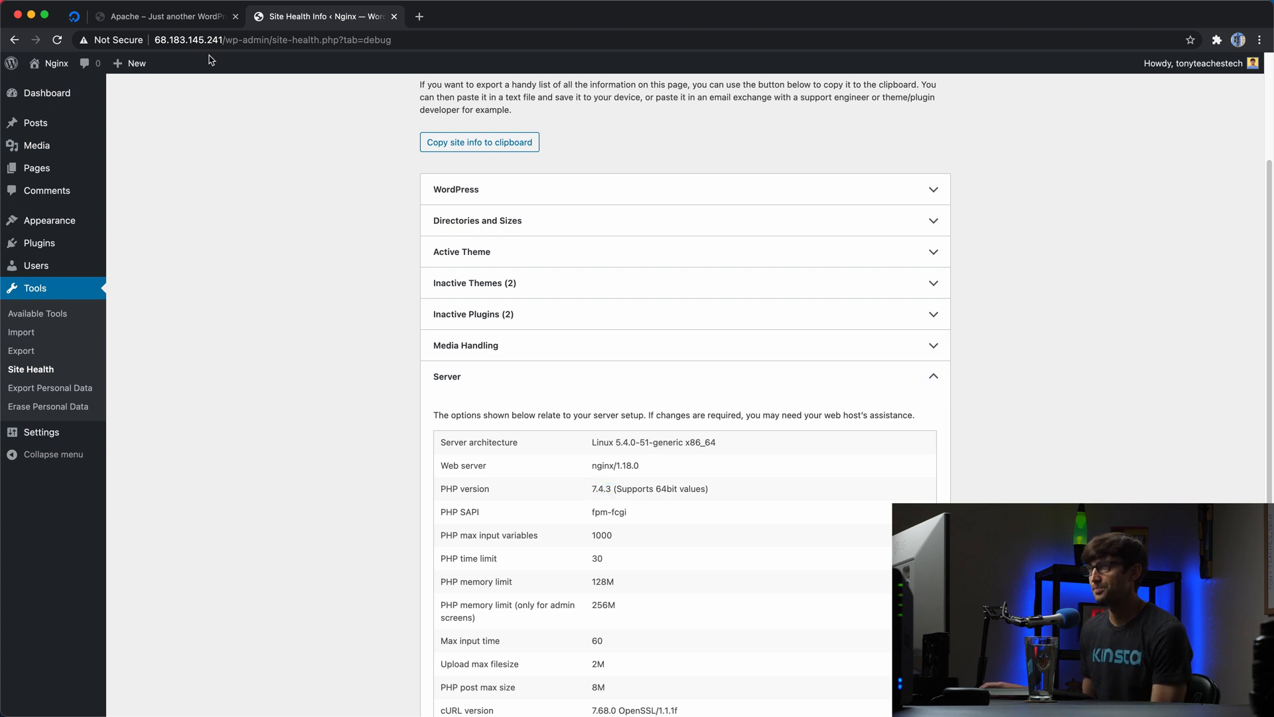
- View the Apache site's Site Health Info page from its admin dashboard
click(158, 16)
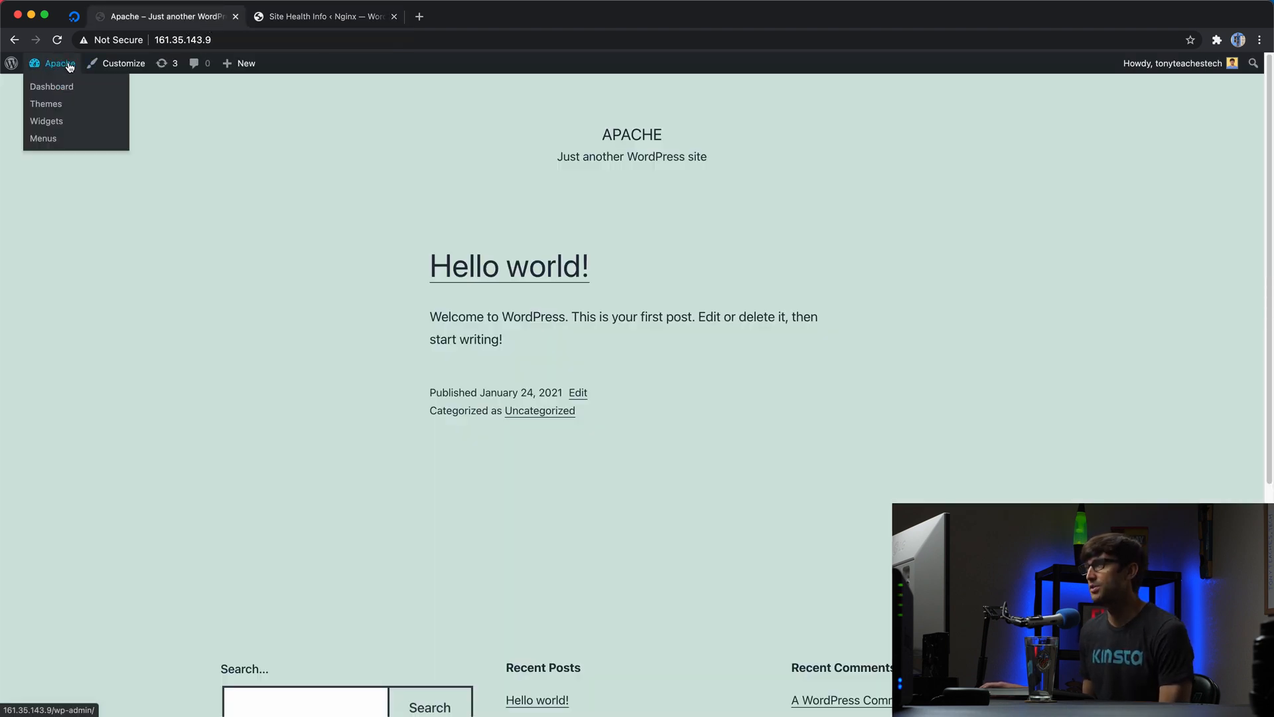
click(52, 87)
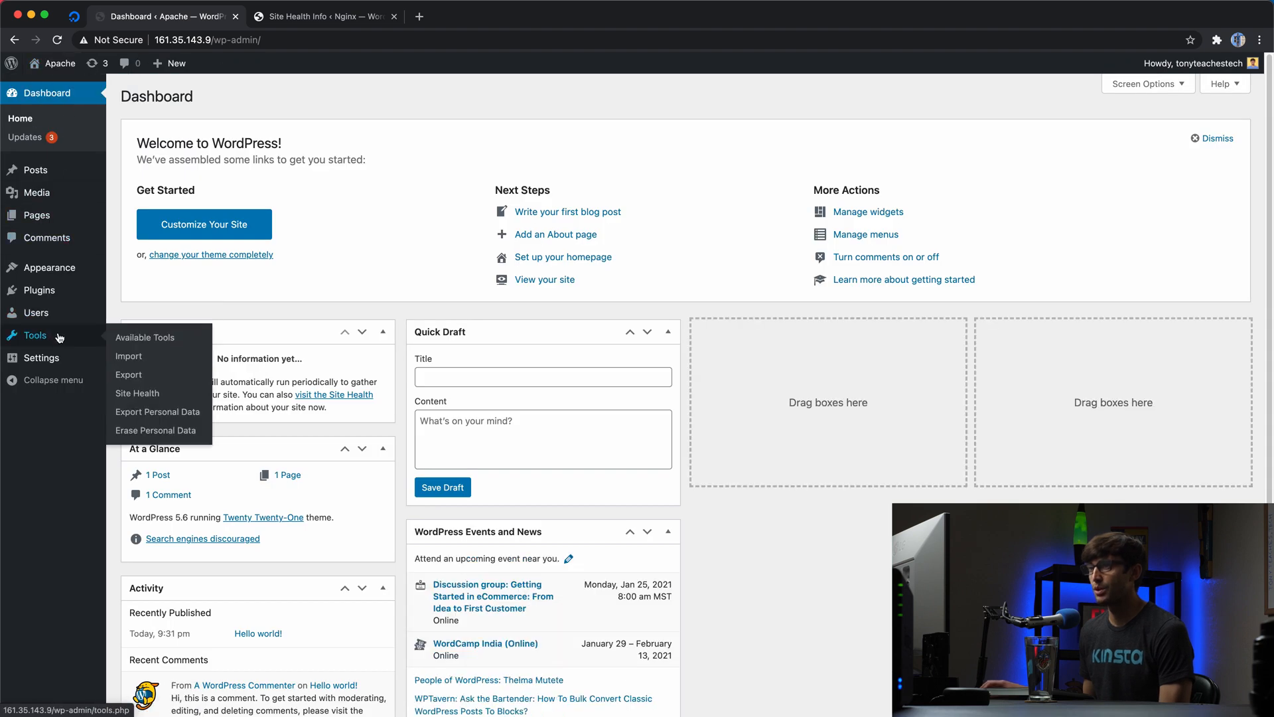
click(138, 393)
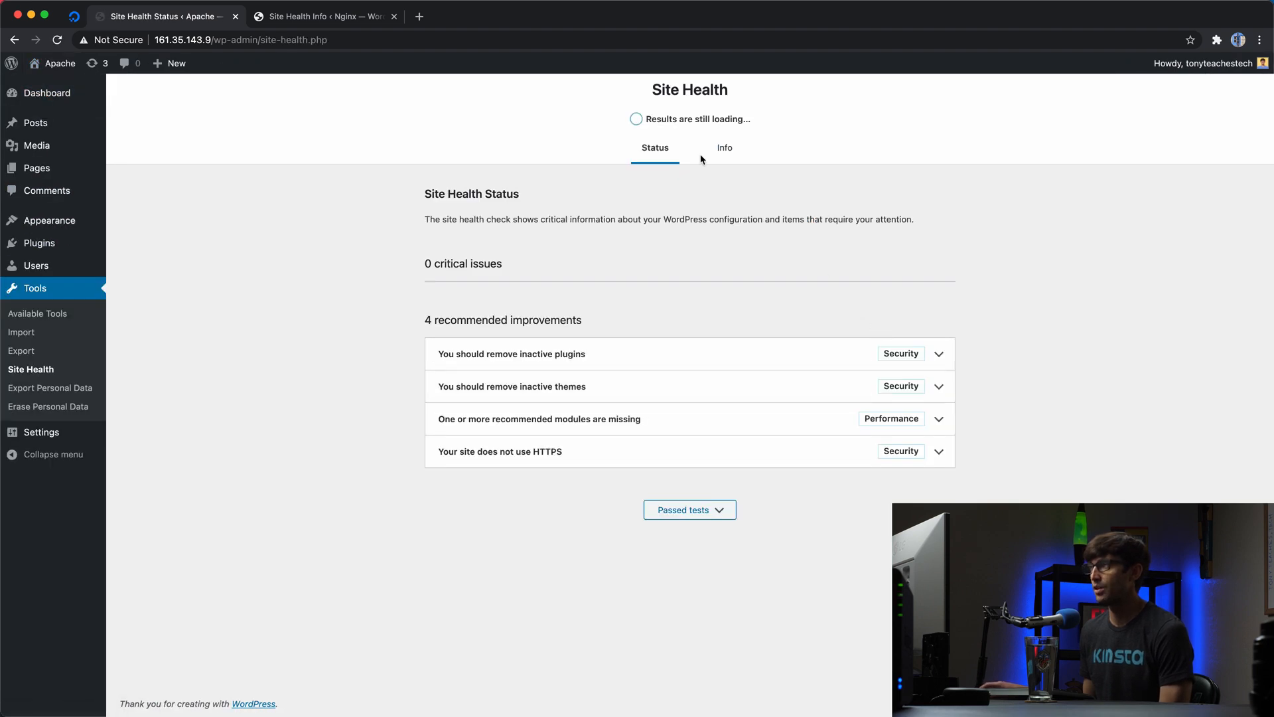
click(719, 148)
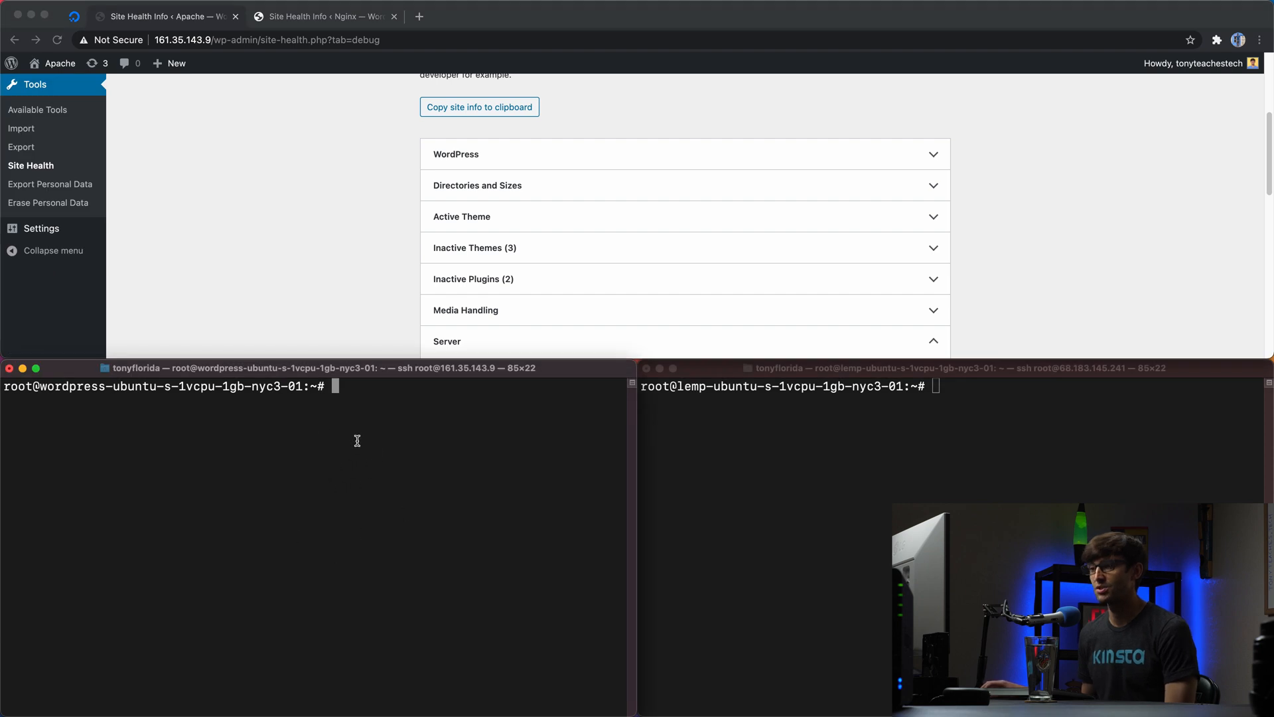
mouse_move(503, 385)
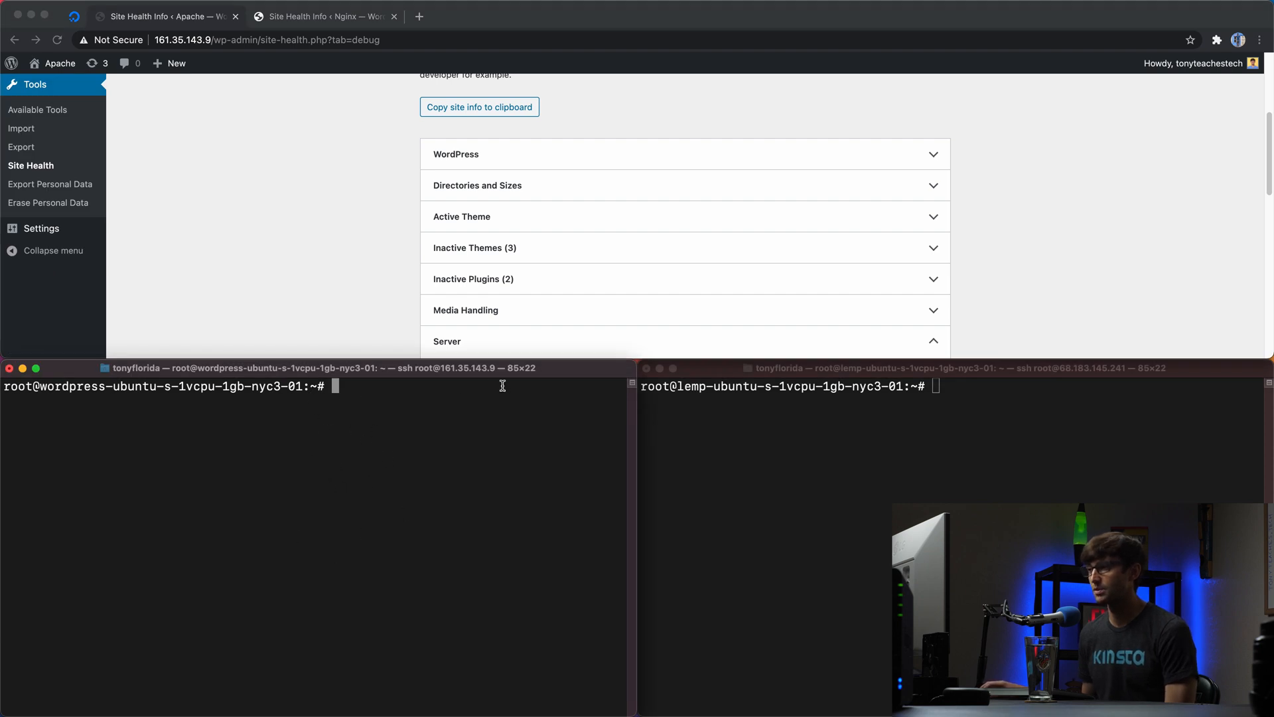
mouse_move(492, 376)
text(apt)
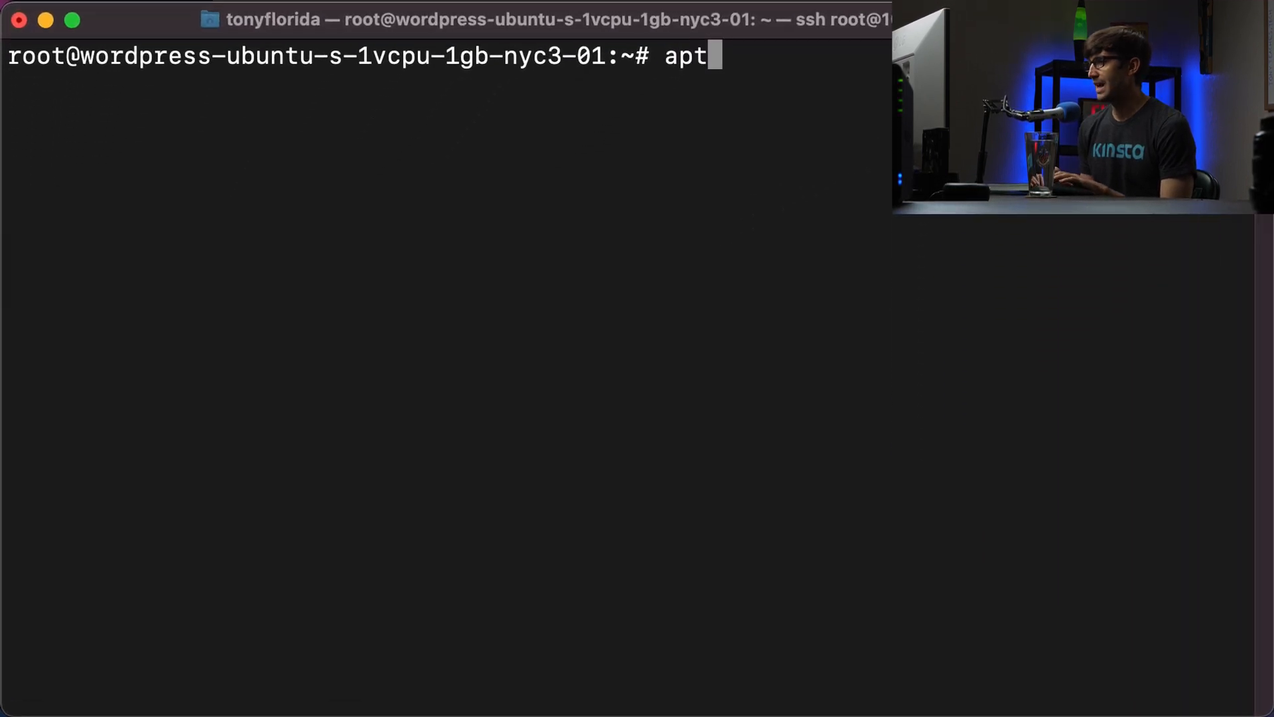
- Run apt update on the Apache server, reporting 35 upgradable packages
text(update)
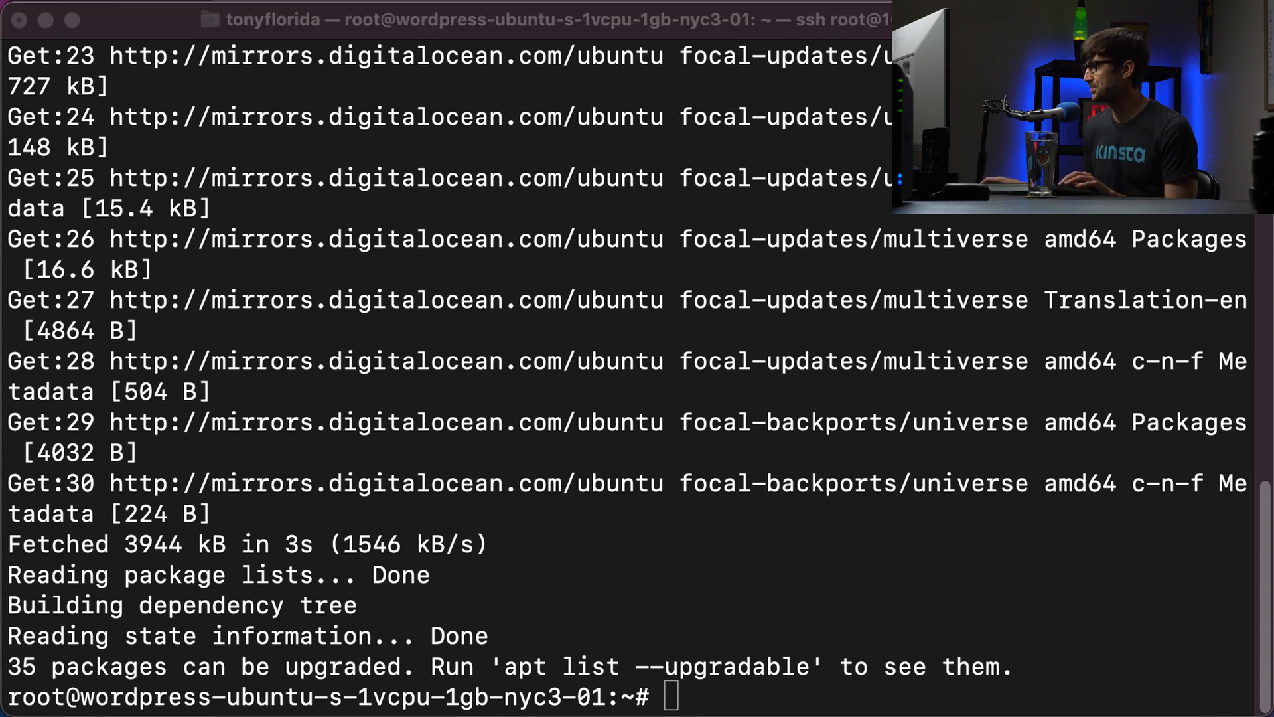
- Install software-properties-common and add the ppa:ondrej/php repository on the Apache server
text(apt install software-properties-common)
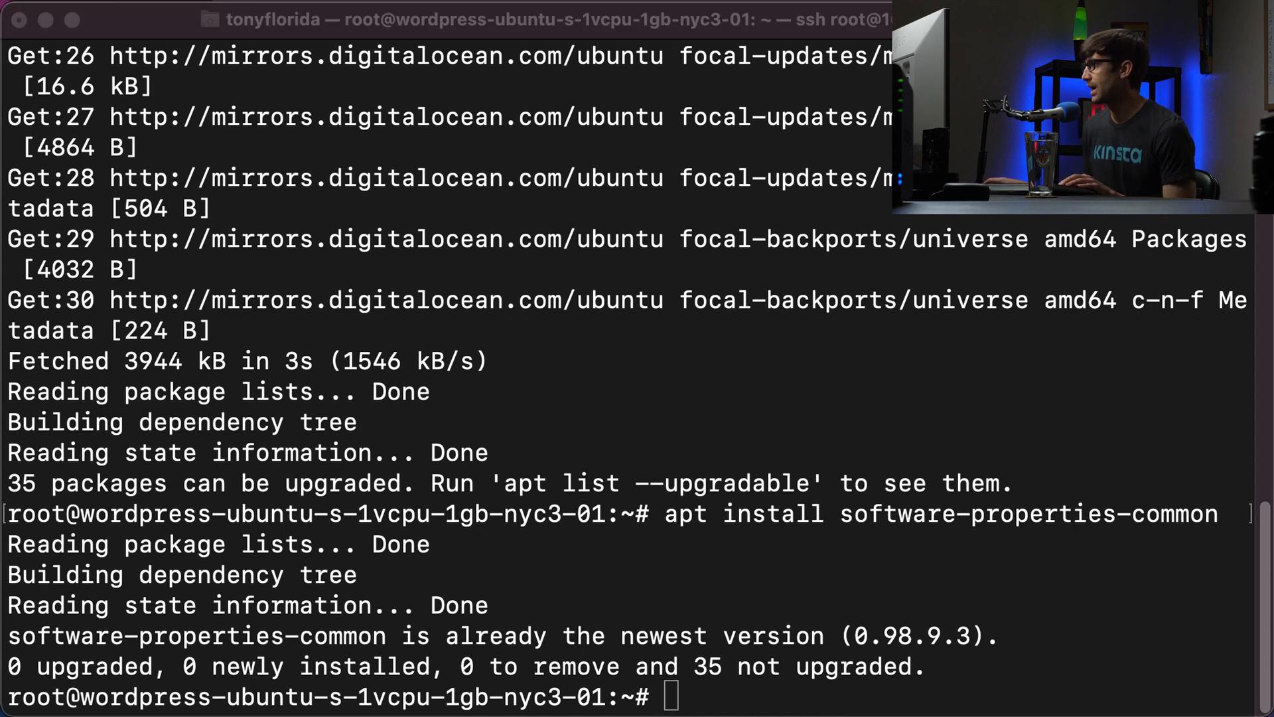
text(add-apt-repository ppa:ondrej/php)
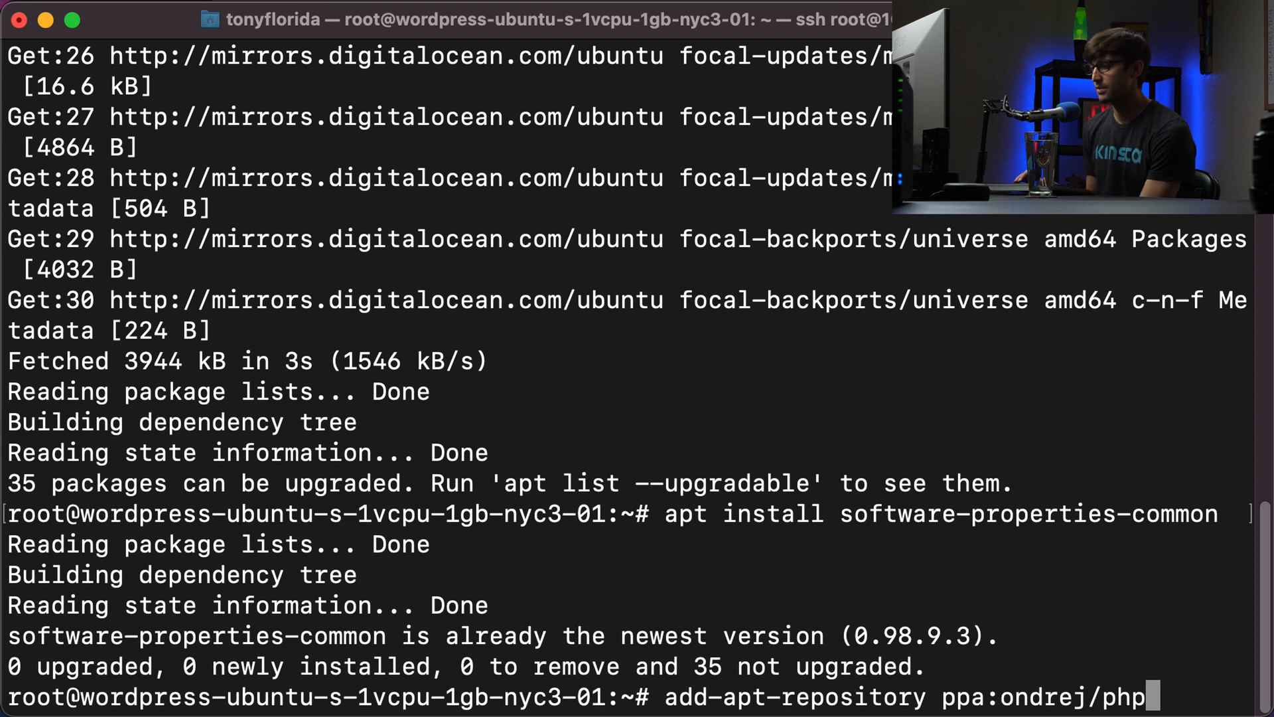
mouse_move(1051, 707)
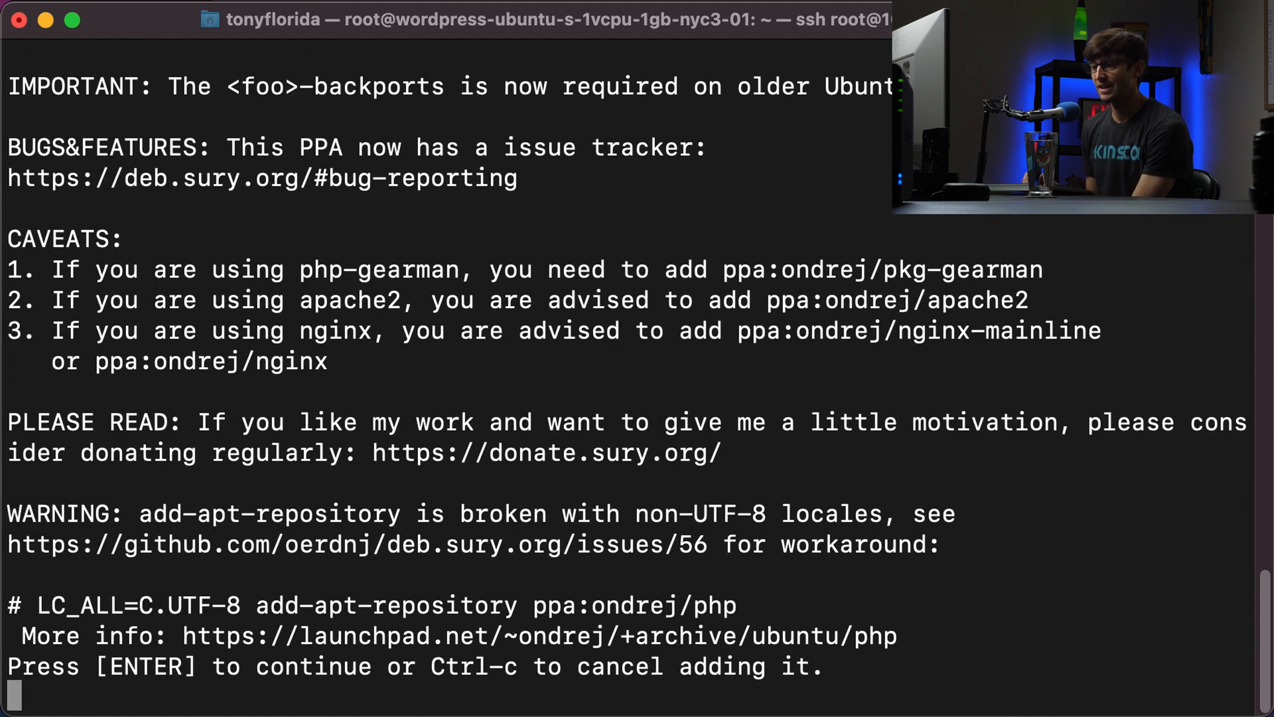
key(enter)
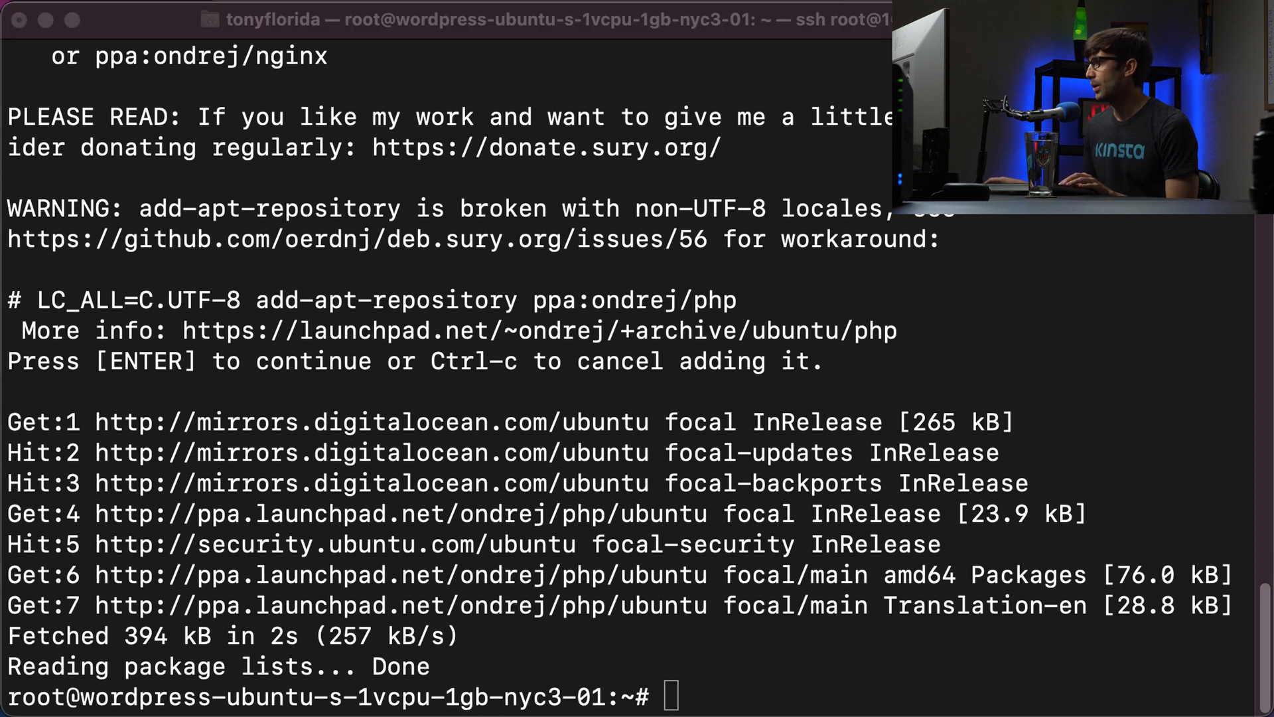
- Run apt install php8.0 on the Apache server and confirm with y
text(apt install php8.0)
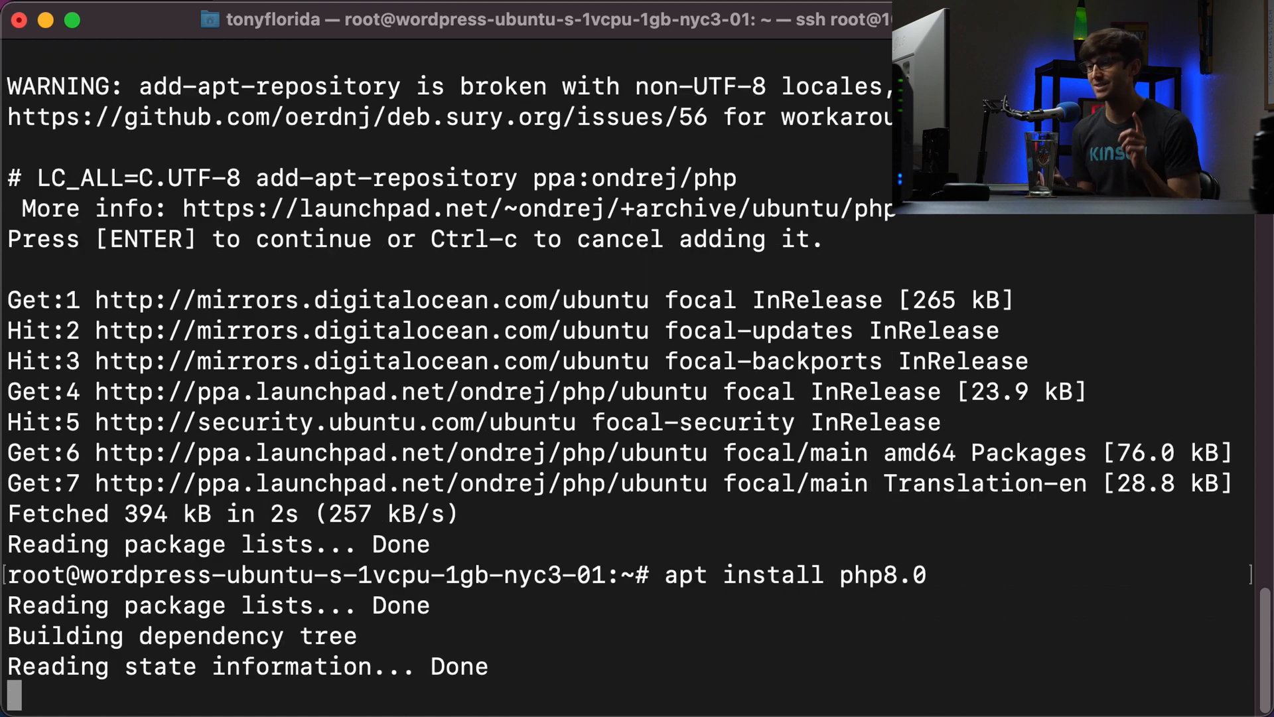
key(Return)
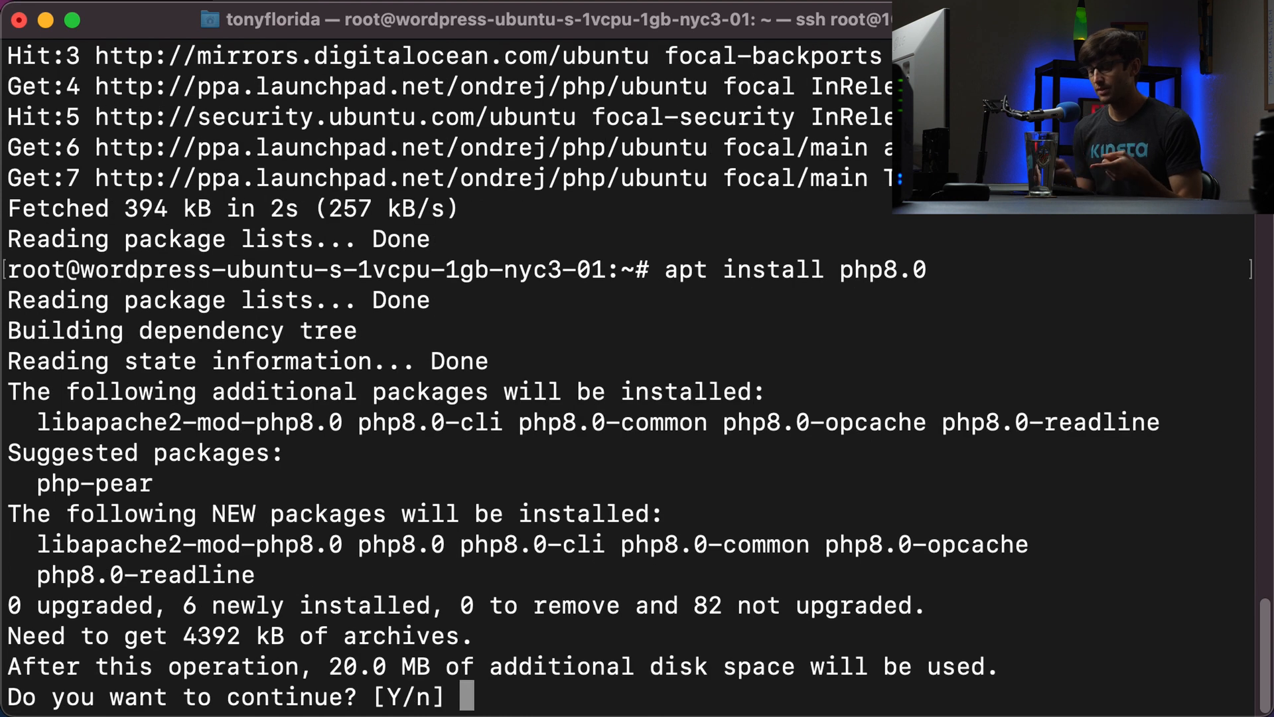
text(y)
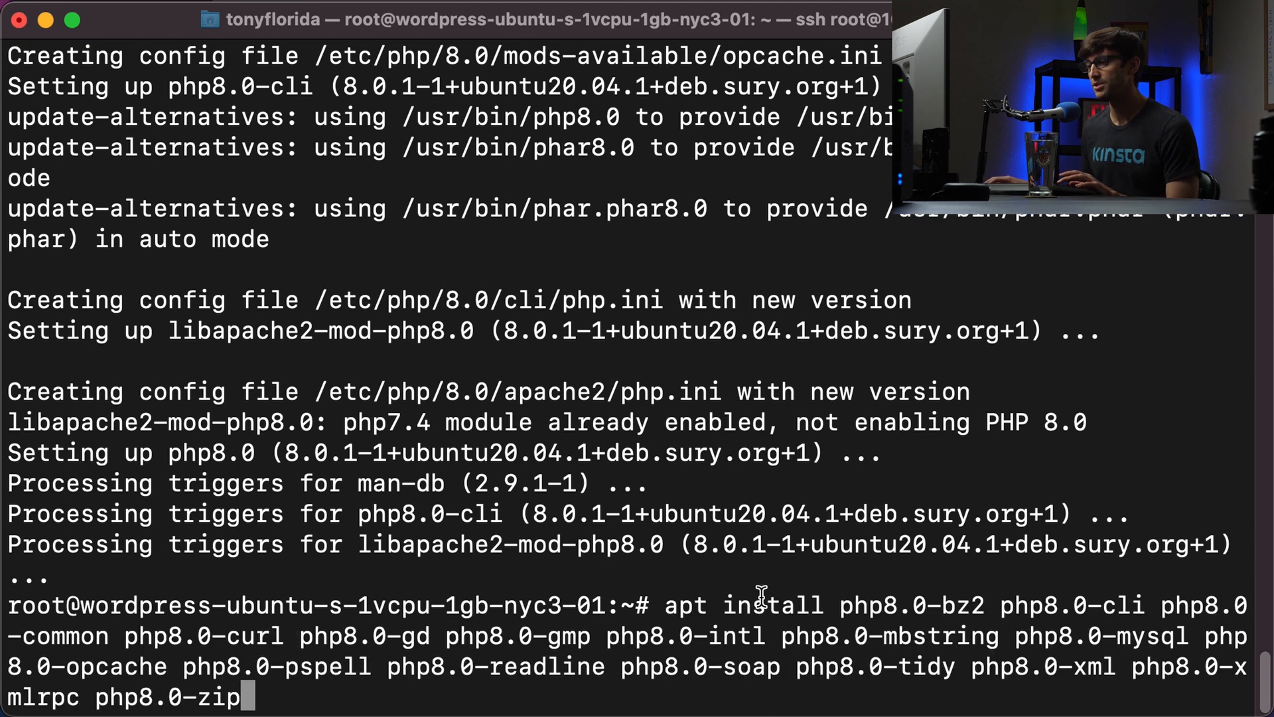
- Finish the PHP 8.0 extensions install and run php --version, reporting PHP 8.0.1
double_click(743, 605)
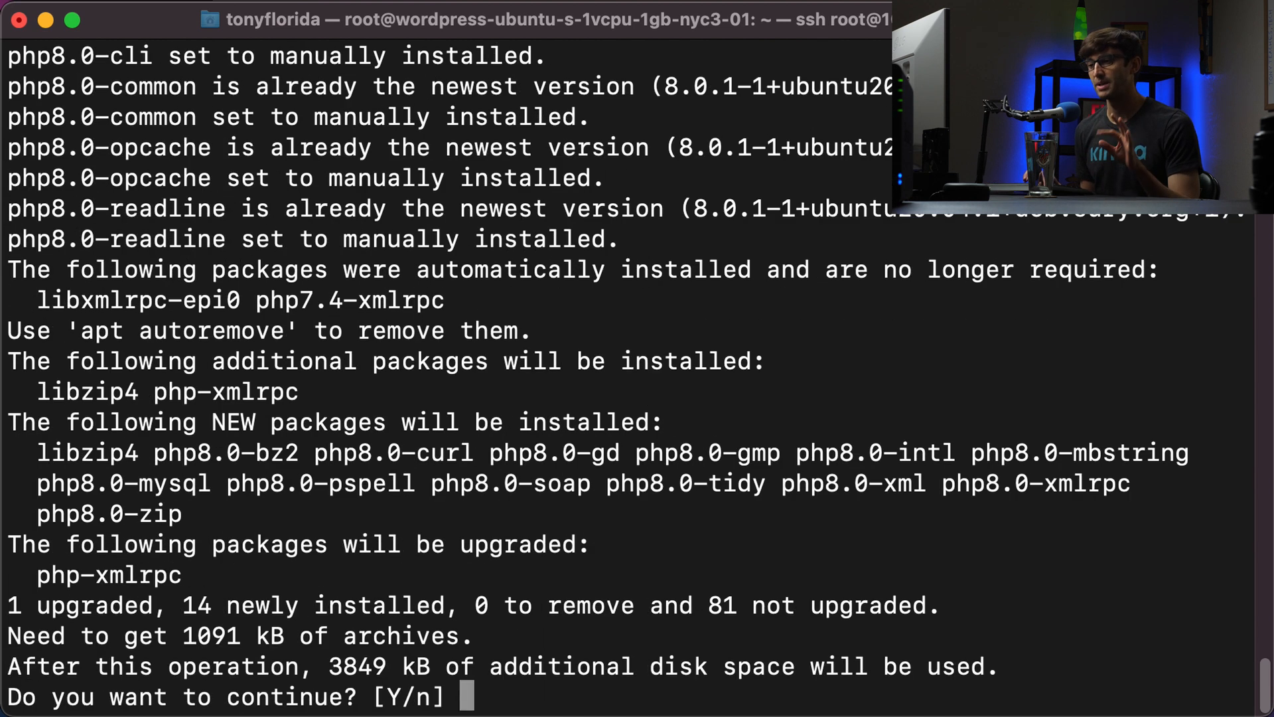
text(y)
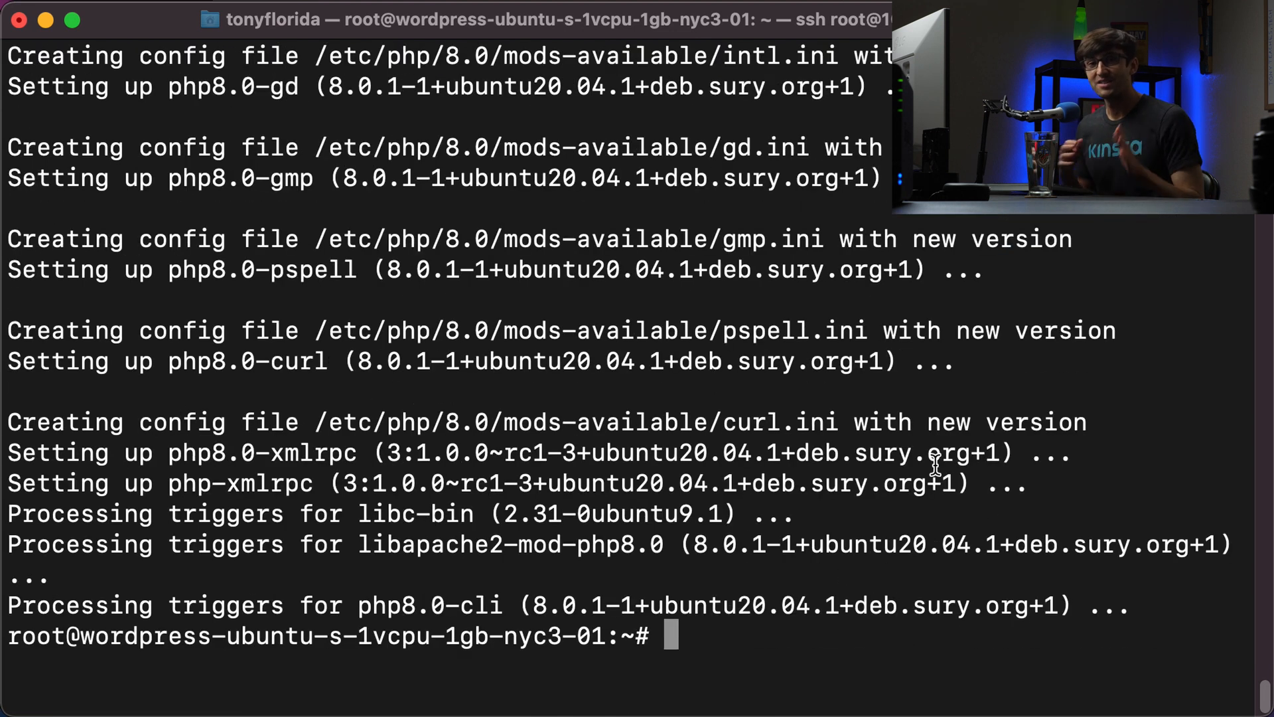
text(v)
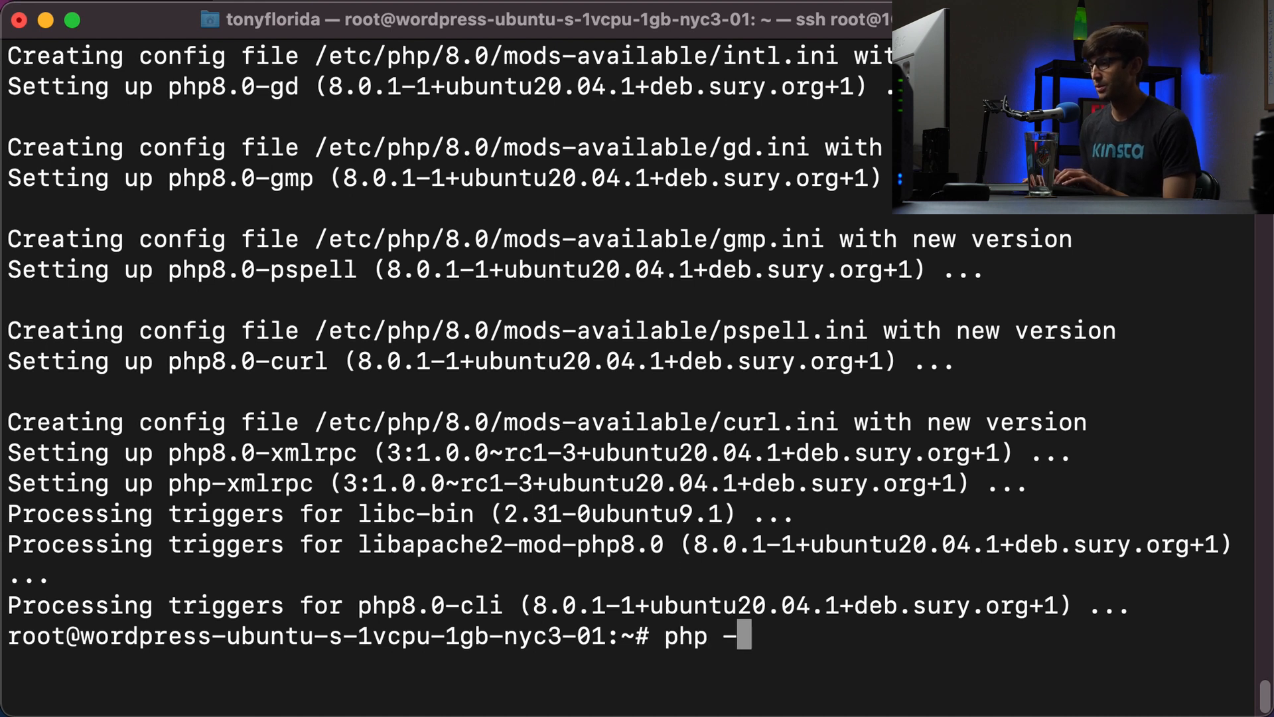
text(-version)
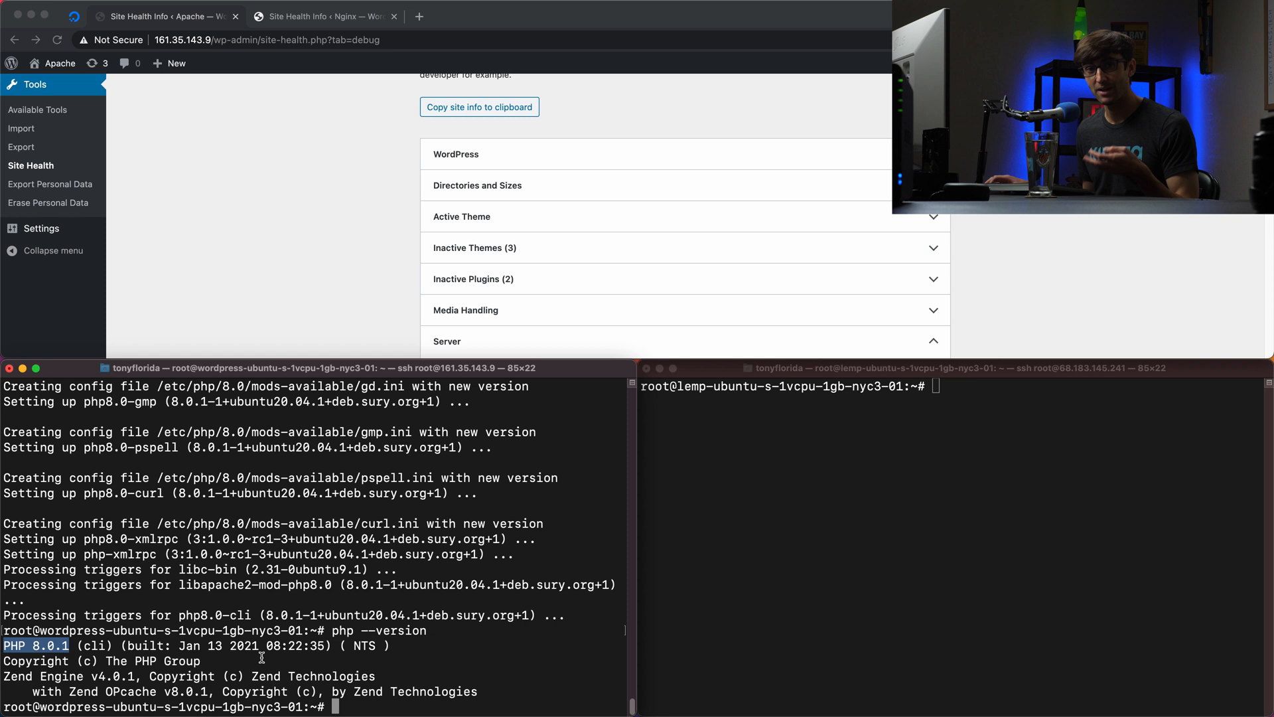
- Check the Apache site's Site Health server section, still showing PHP 7.4.3
click(445, 40)
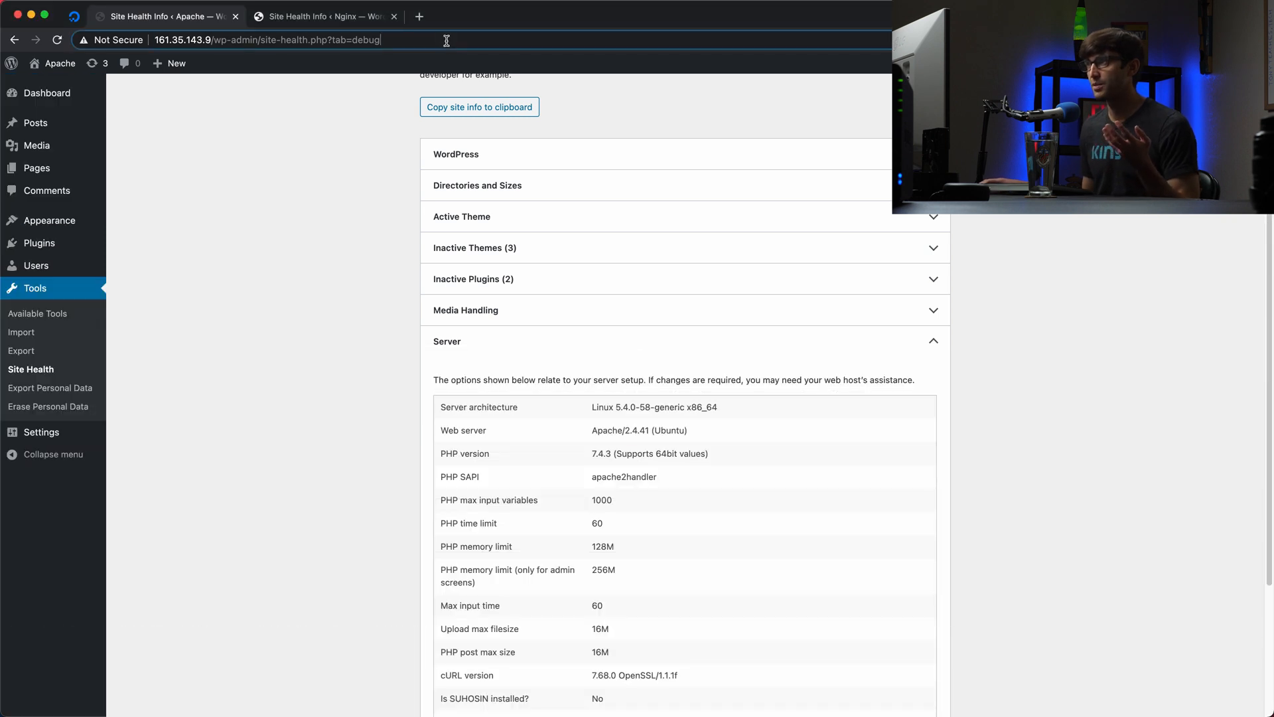
click(267, 39)
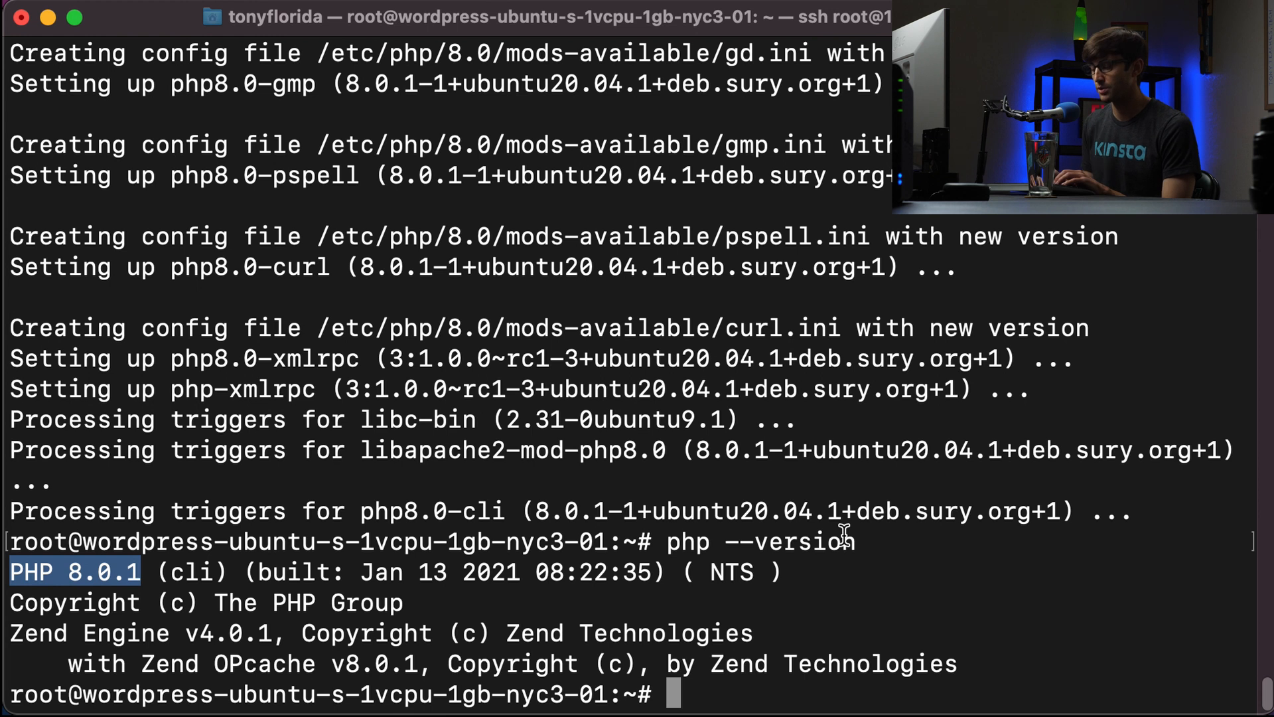
- Run a2dismod php7.4, a2enmod php8.0 and systemctl restart apache2 so Apache serves PHP 8.0.1
text(a2di)
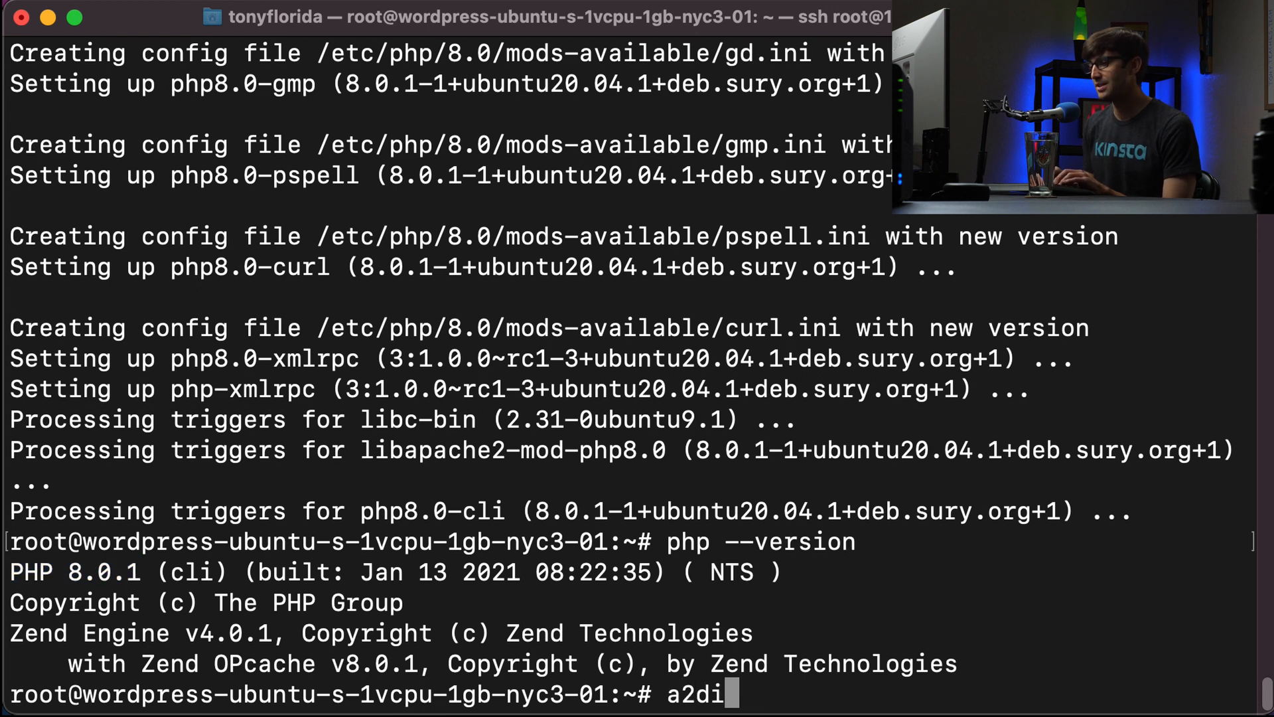
text(smod)
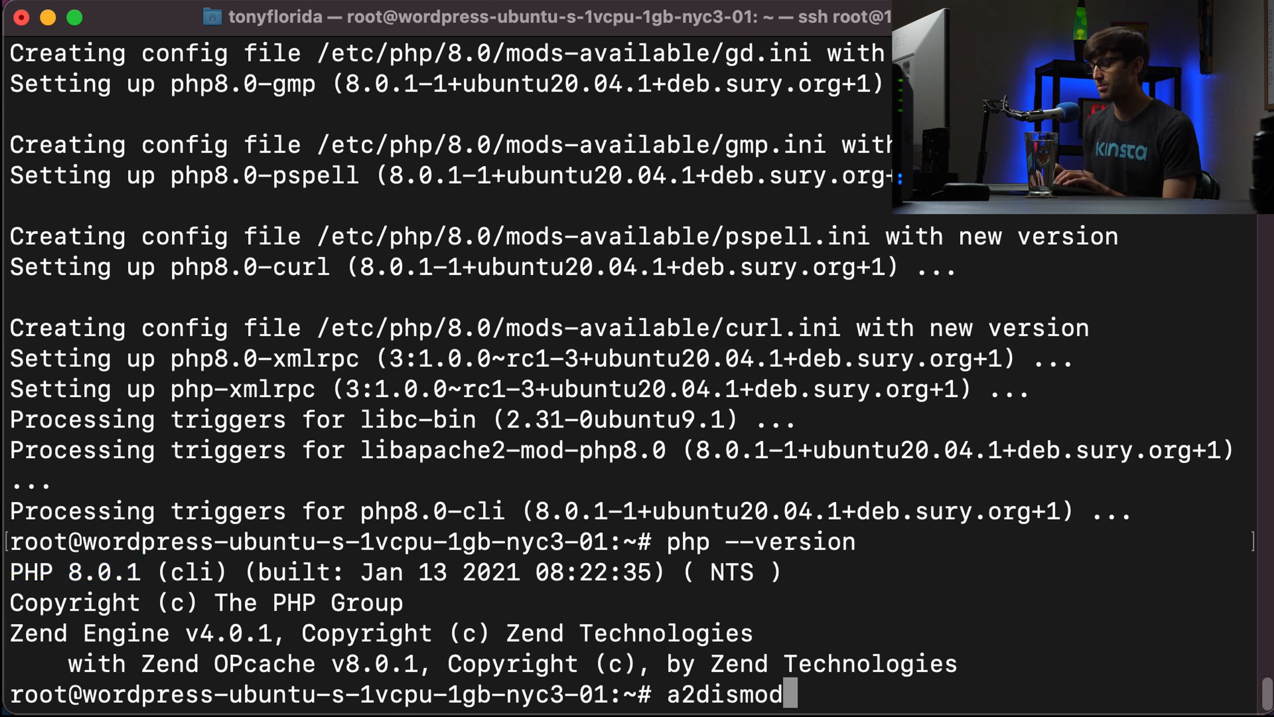
text(php7)
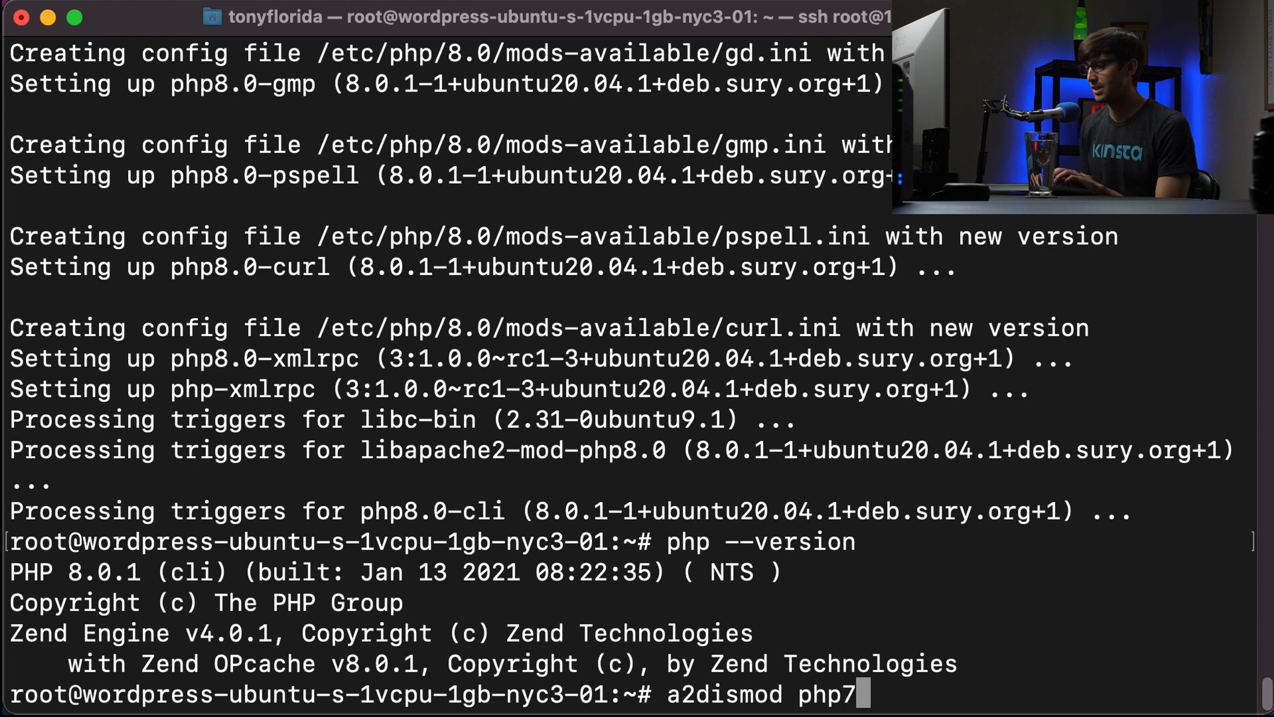
text(.4)
text(a)
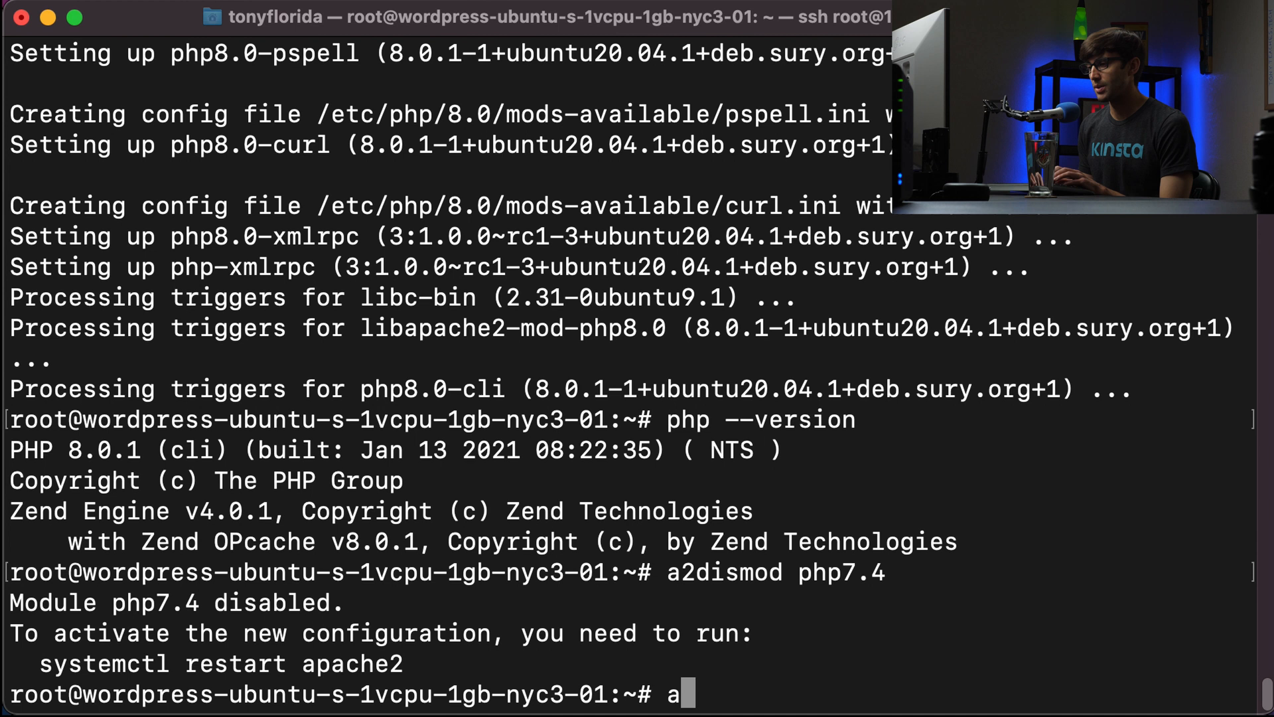
text(2enmod php8.0)
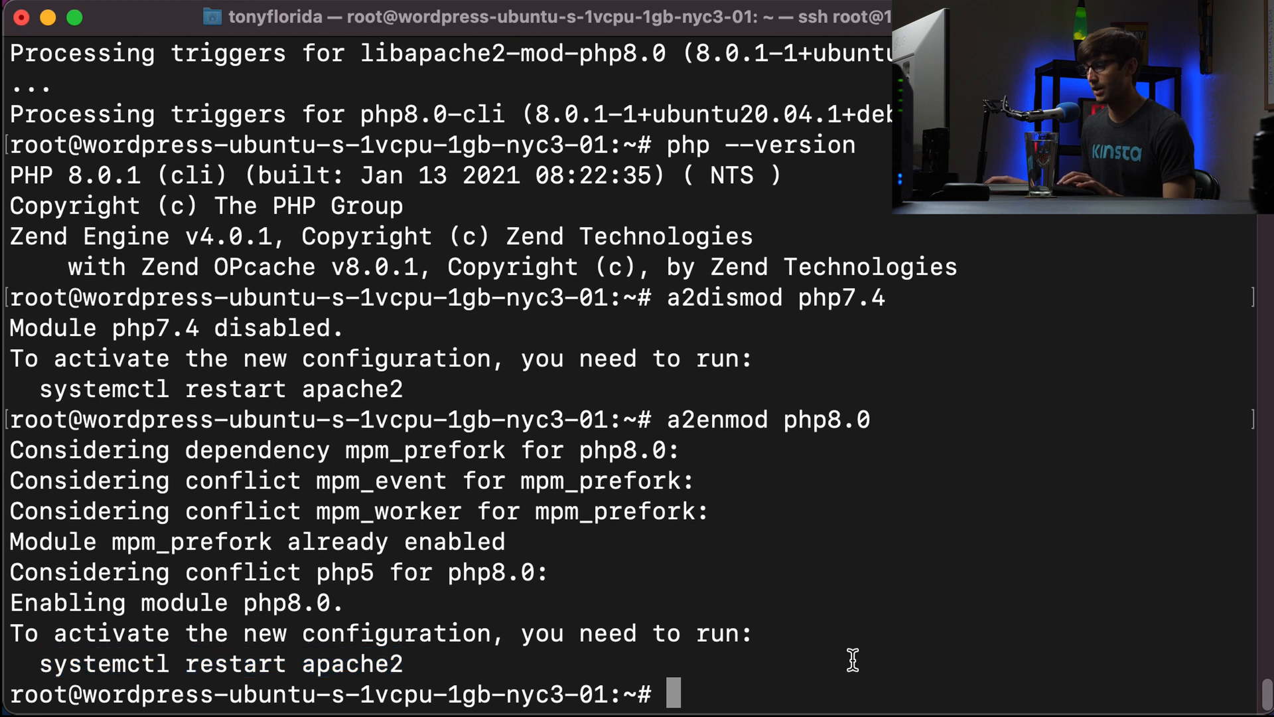
text(systemctl restart apache2)
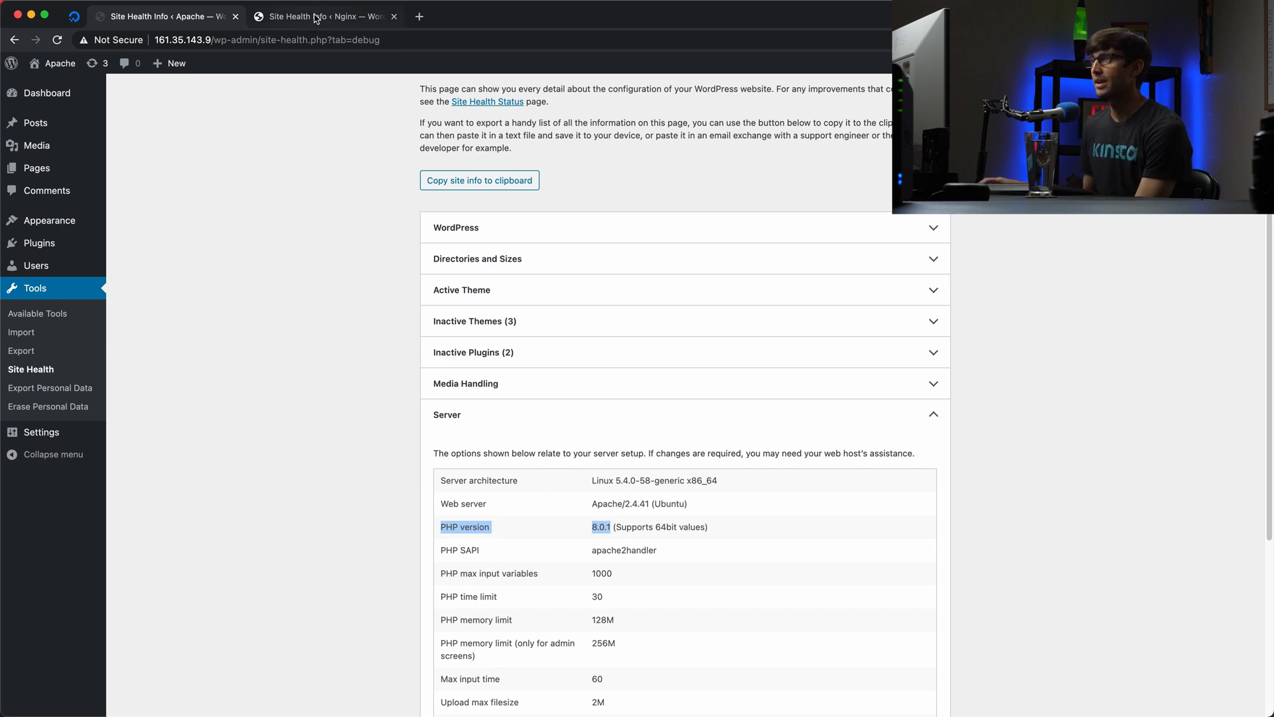
click(323, 16)
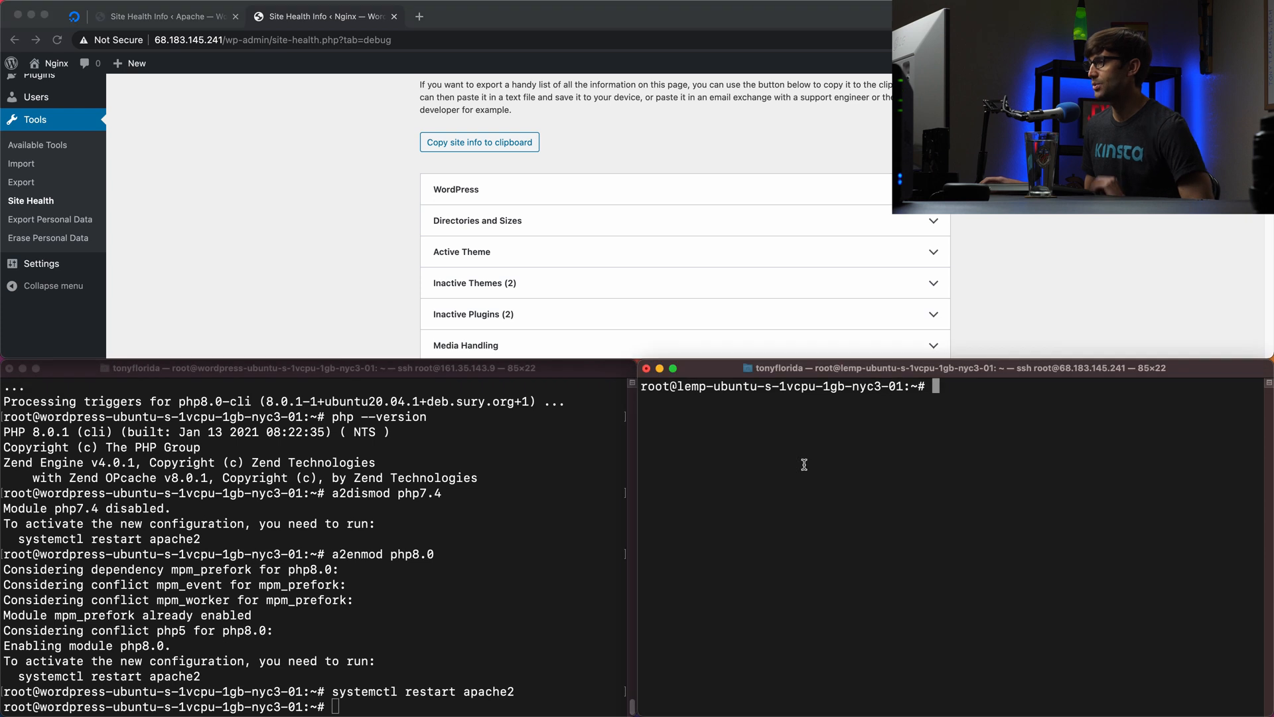
- Run apt update in the Nginx server's SSH session, reporting 98 upgradable packages
click(673, 367)
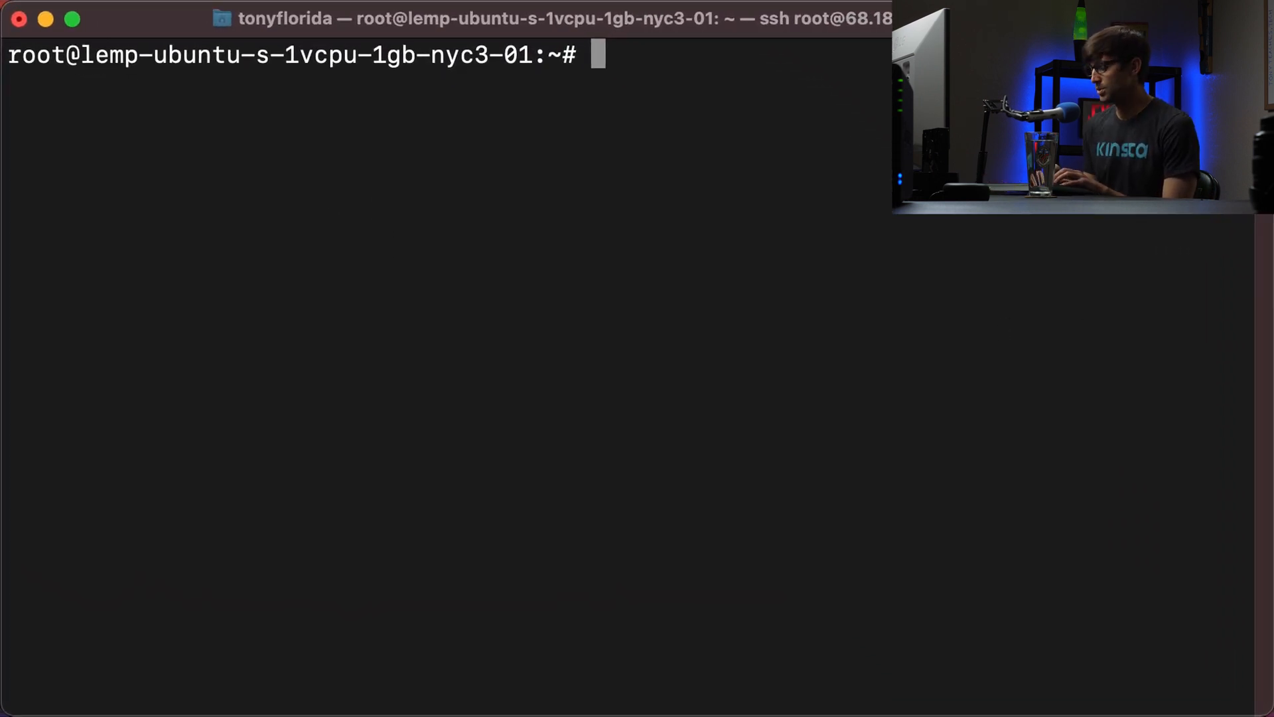
text(apt update)
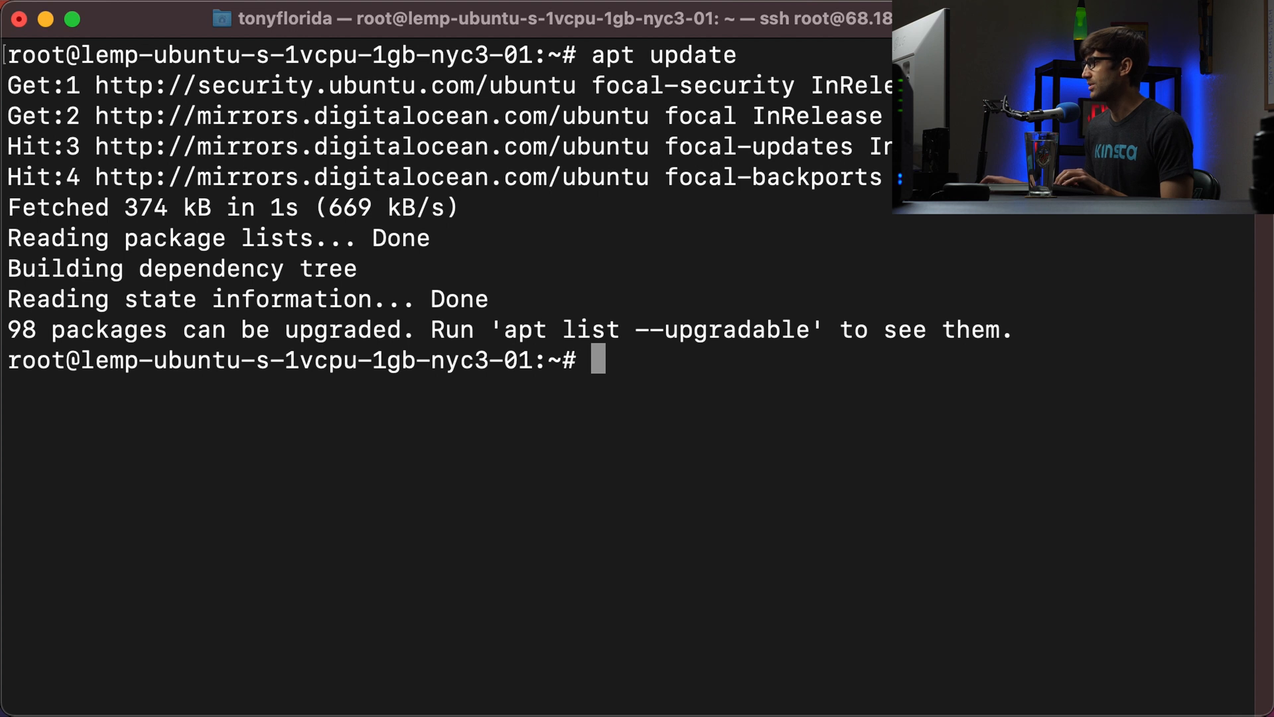
text(a)
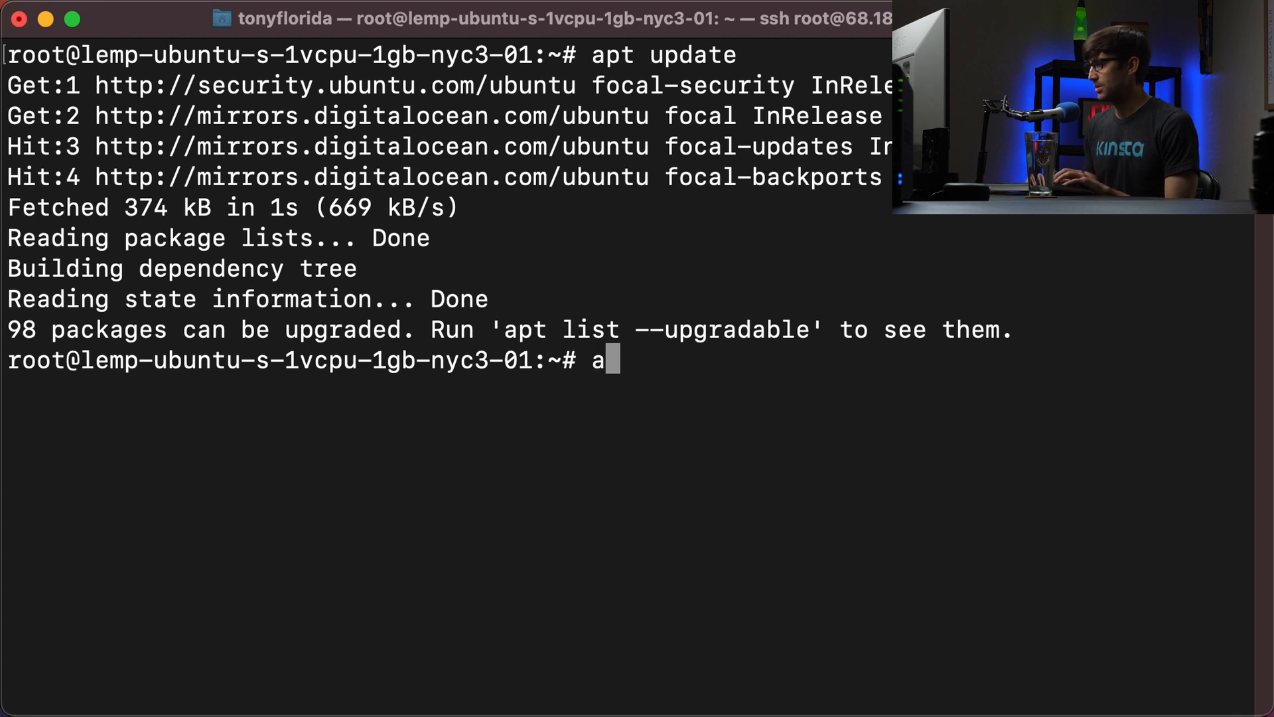
- Run apt install software-properties-common on the Nginx server, upgrading it to 0.98.9.3
text(pt install sof)
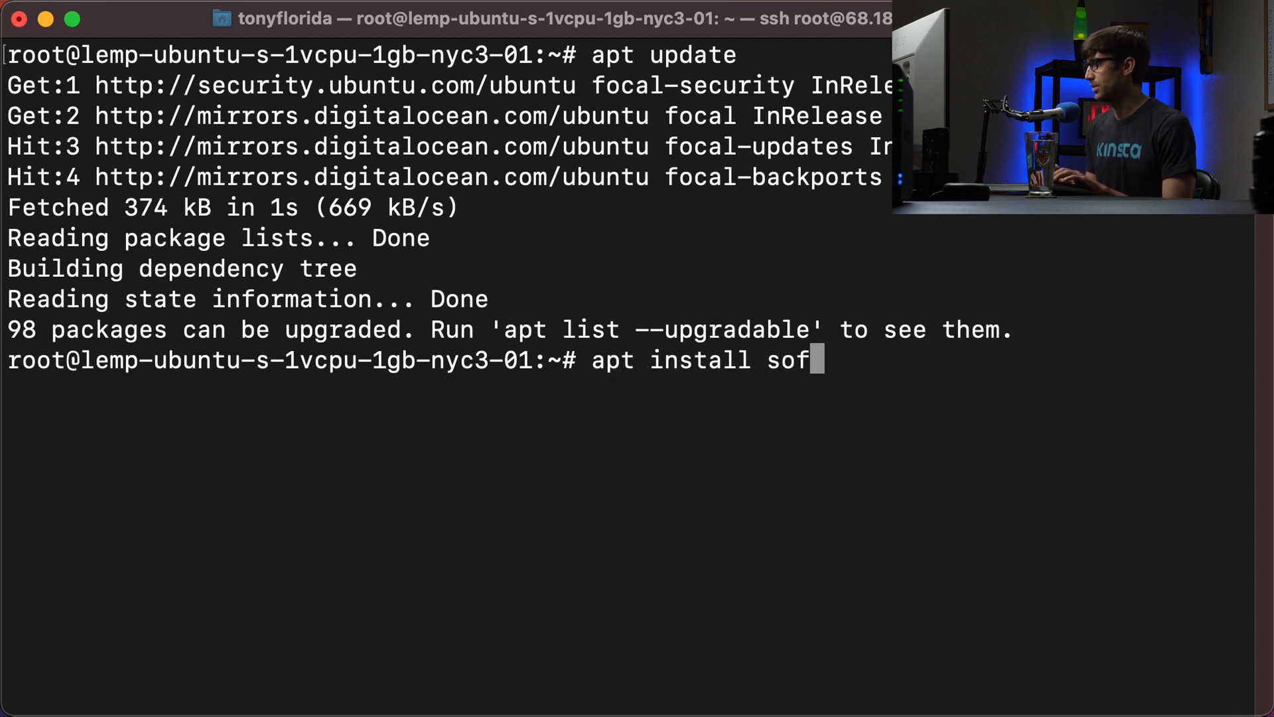
text(tware-pr)
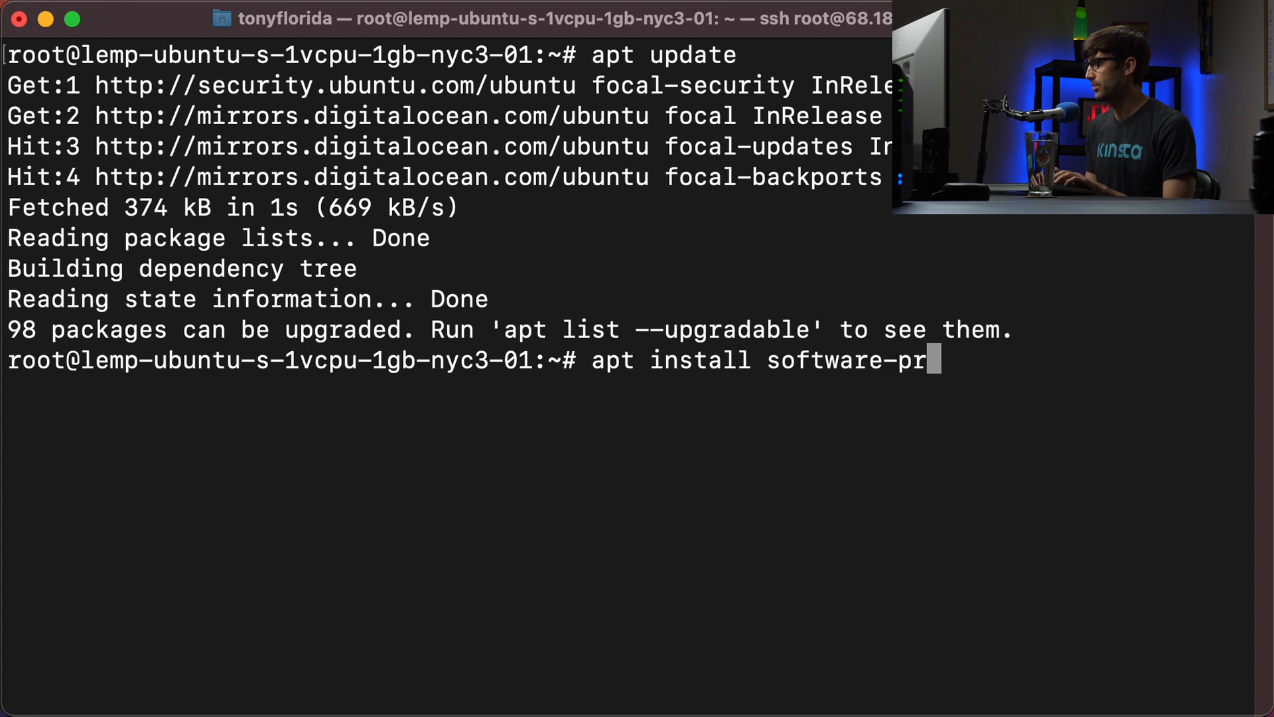
text(operties-)
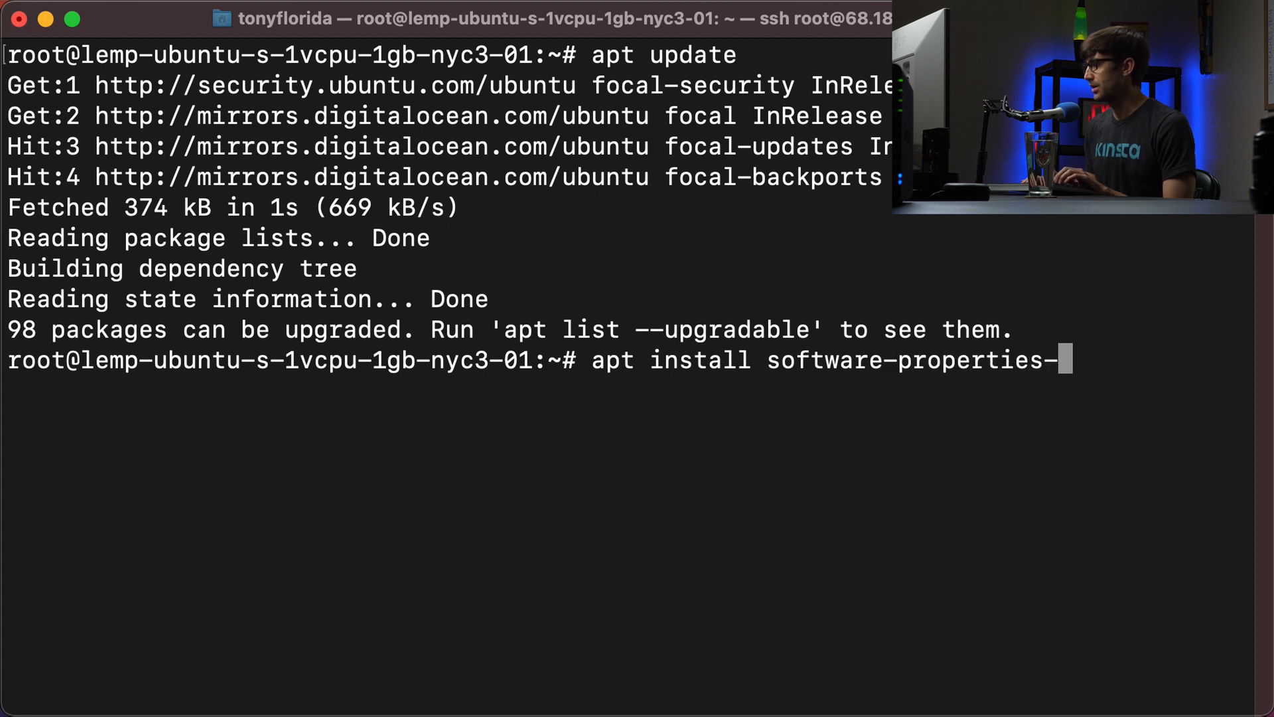
text(common)
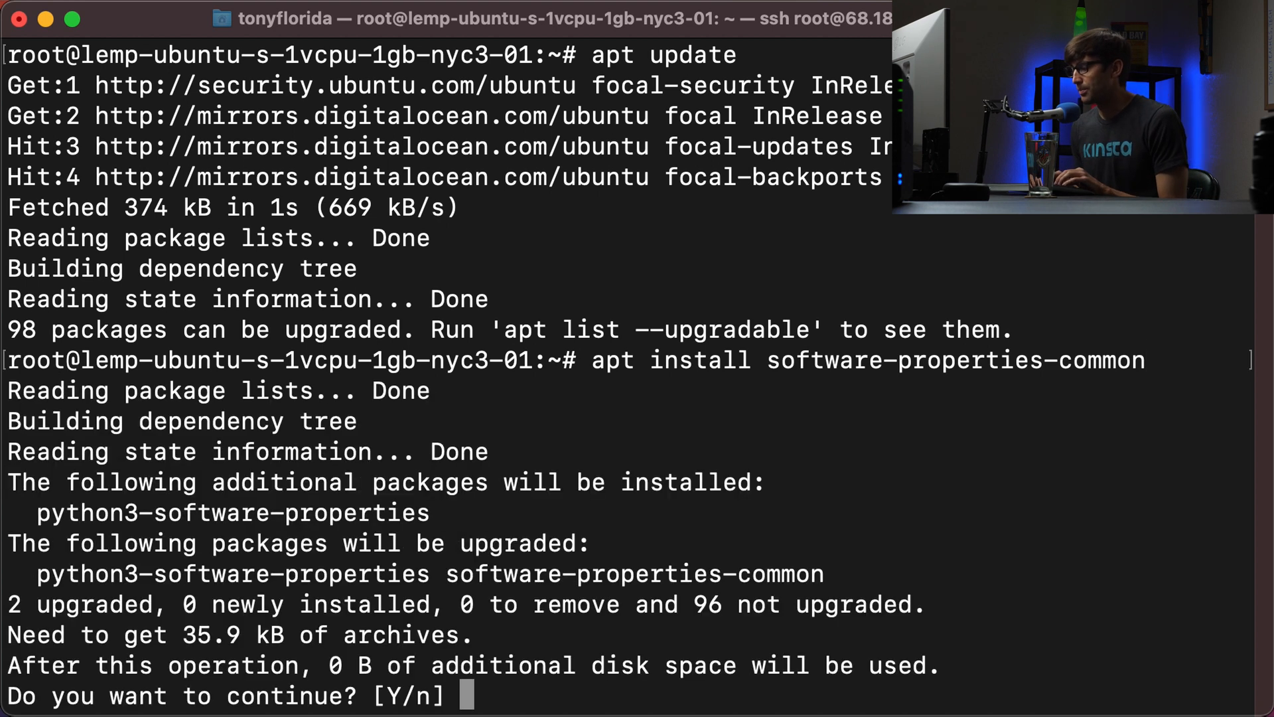
text(y)
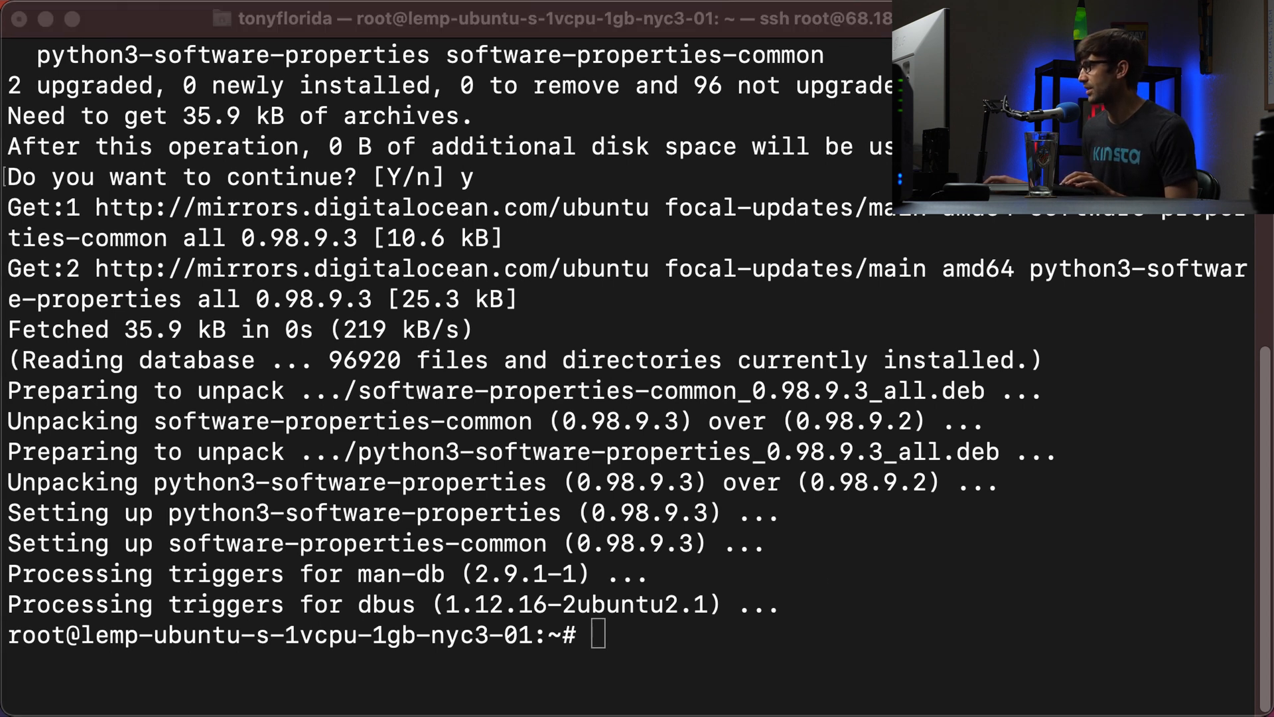
- Add the ppa:ondrej/php repository on the Nginx server and confirm with Enter
text(add-apt-repository ppa:ondrej/php)
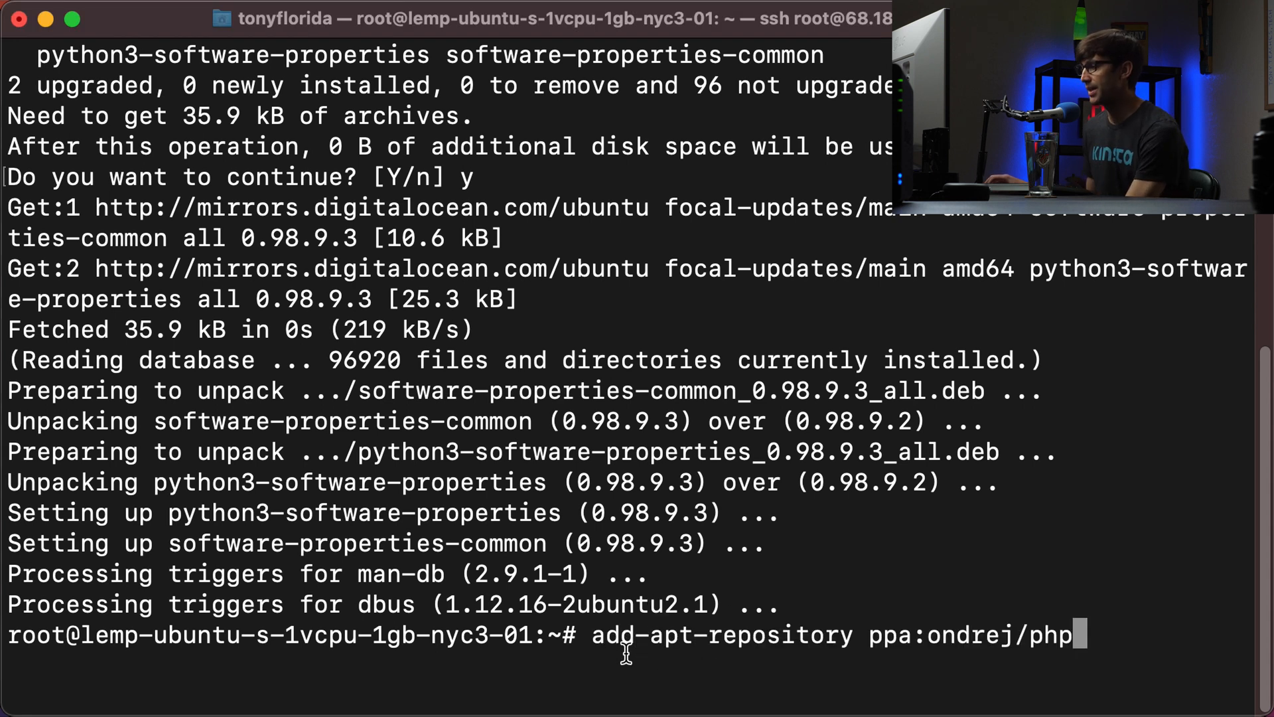
double_click(890, 634)
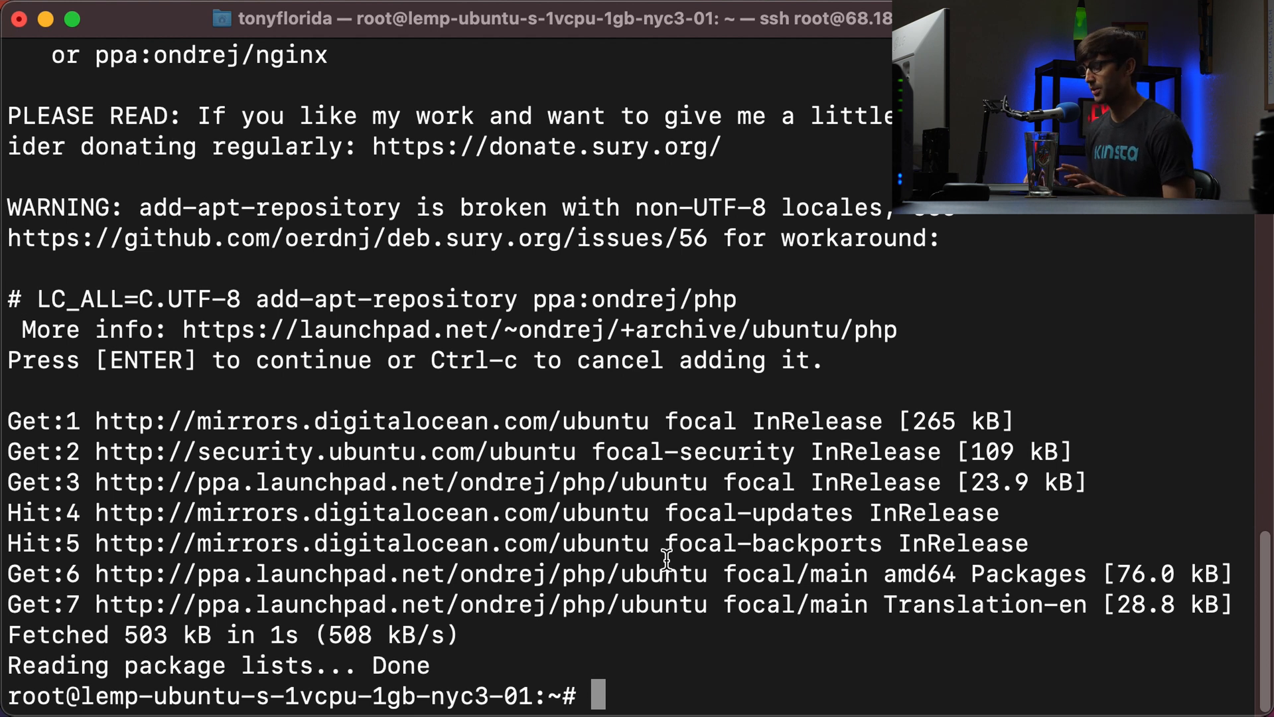
- Run apt install php8.0 on the Nginx server and answer y to continue
text(apt install php8.0)
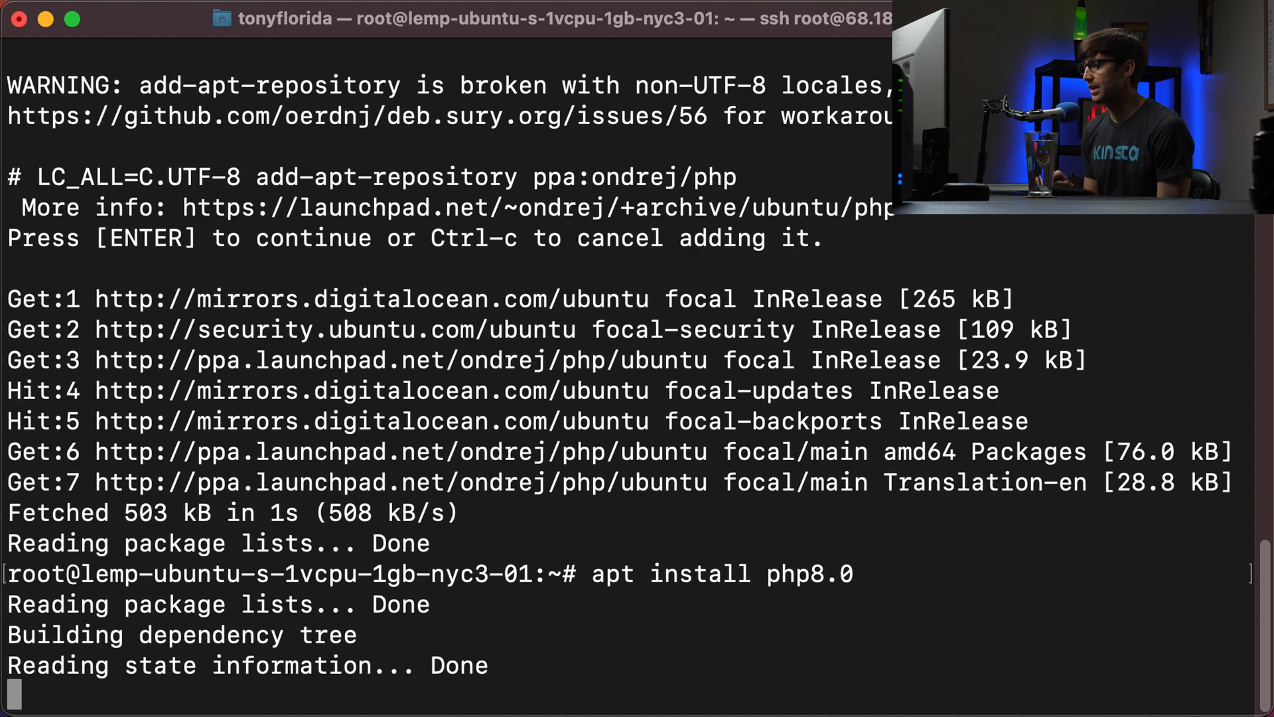
text(y)
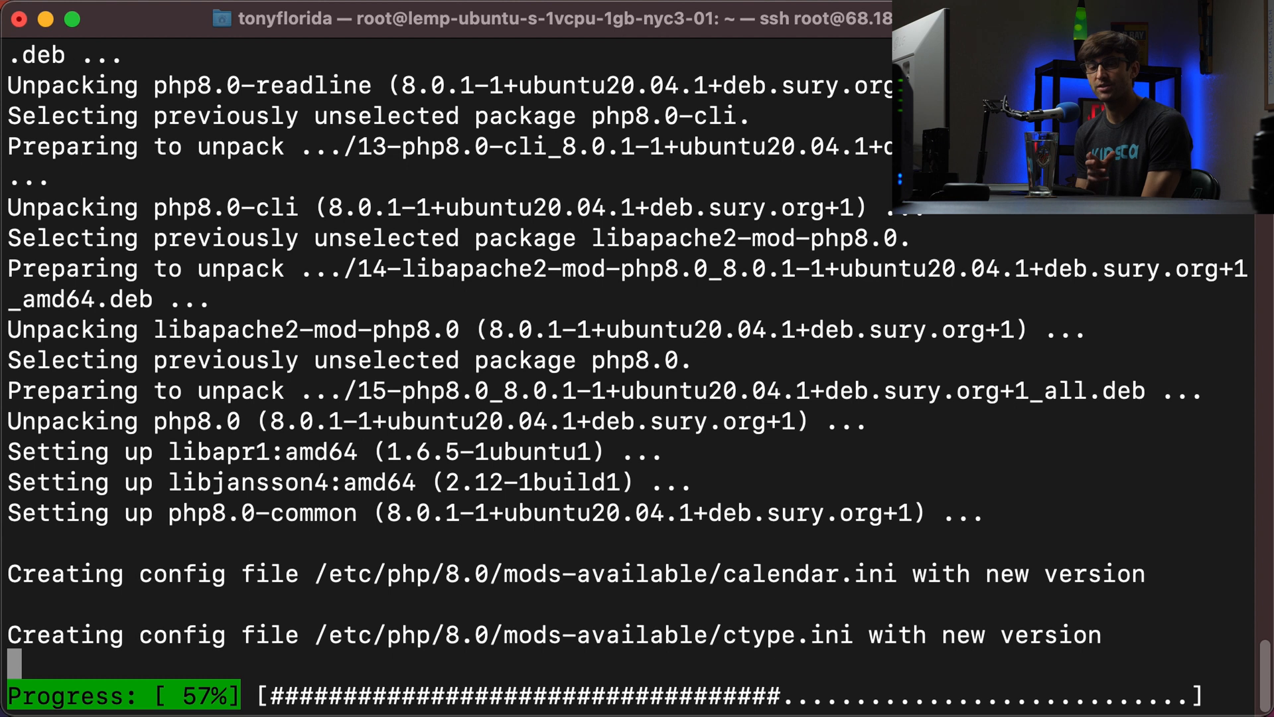
scroll(down, 3)
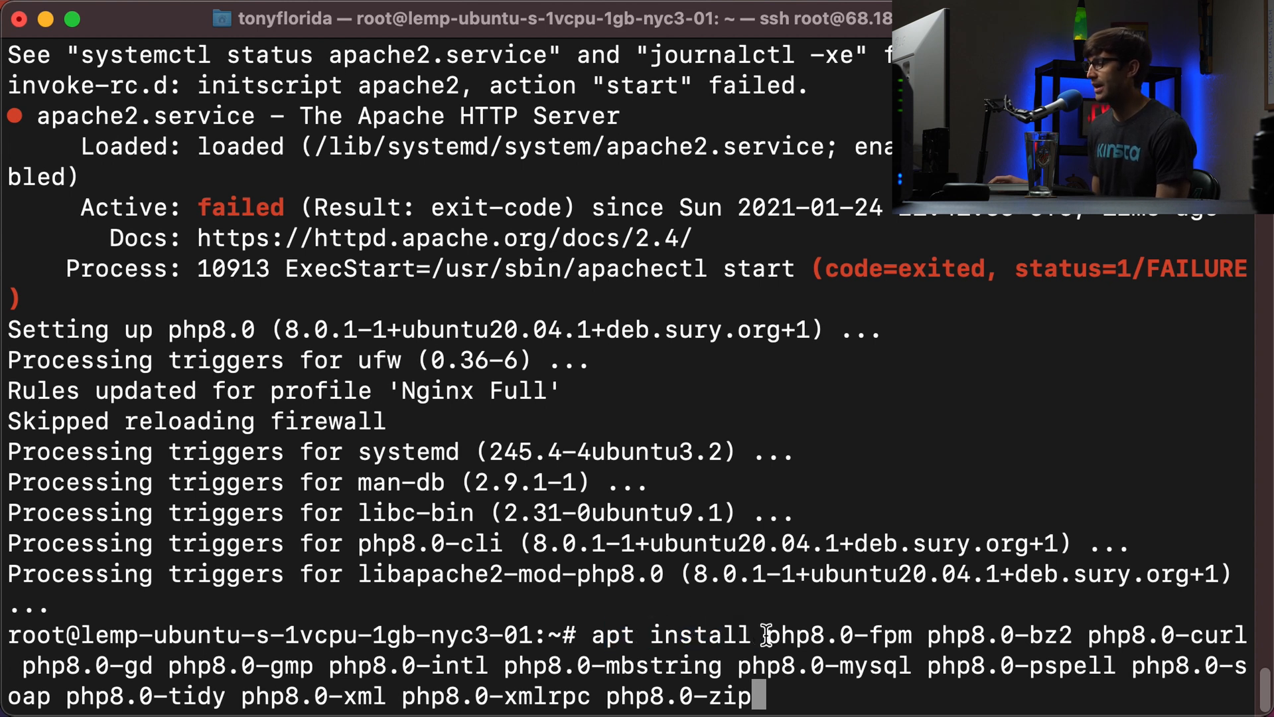
- Install php8.0-fpm and the php8.0 extension packages, answering y at the prompt
drag(764, 634, 756, 696)
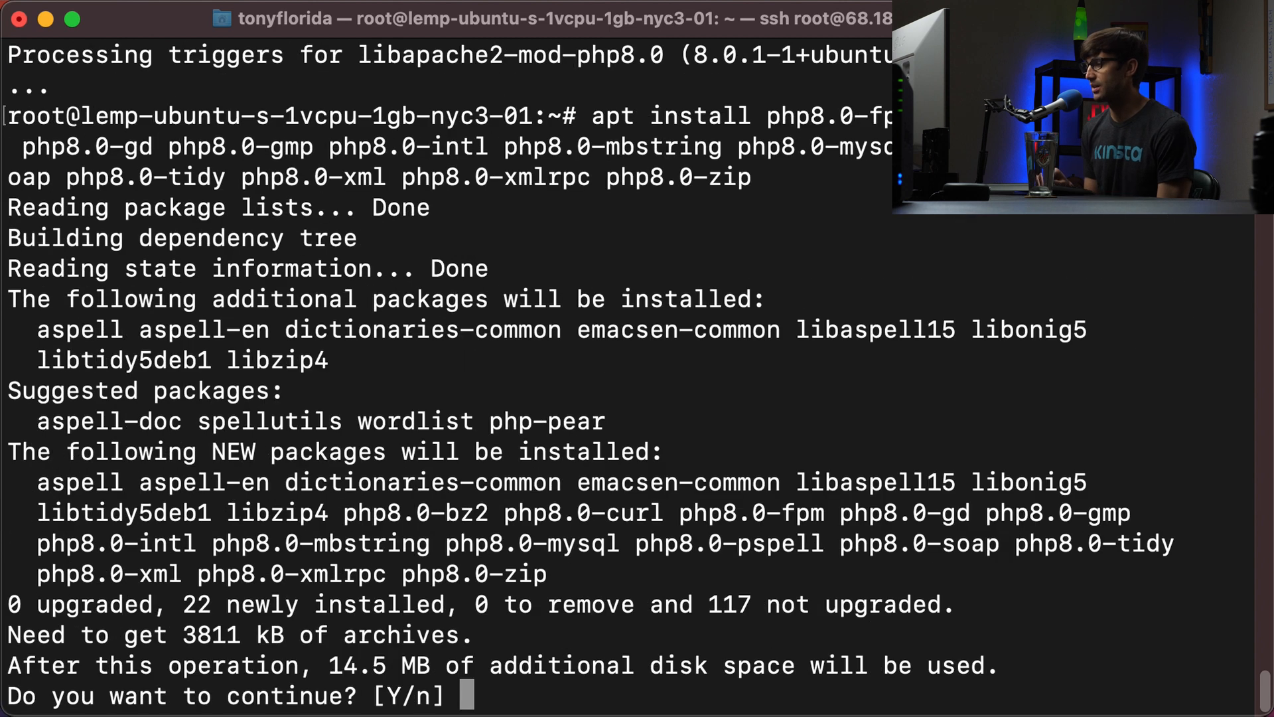
text(y)
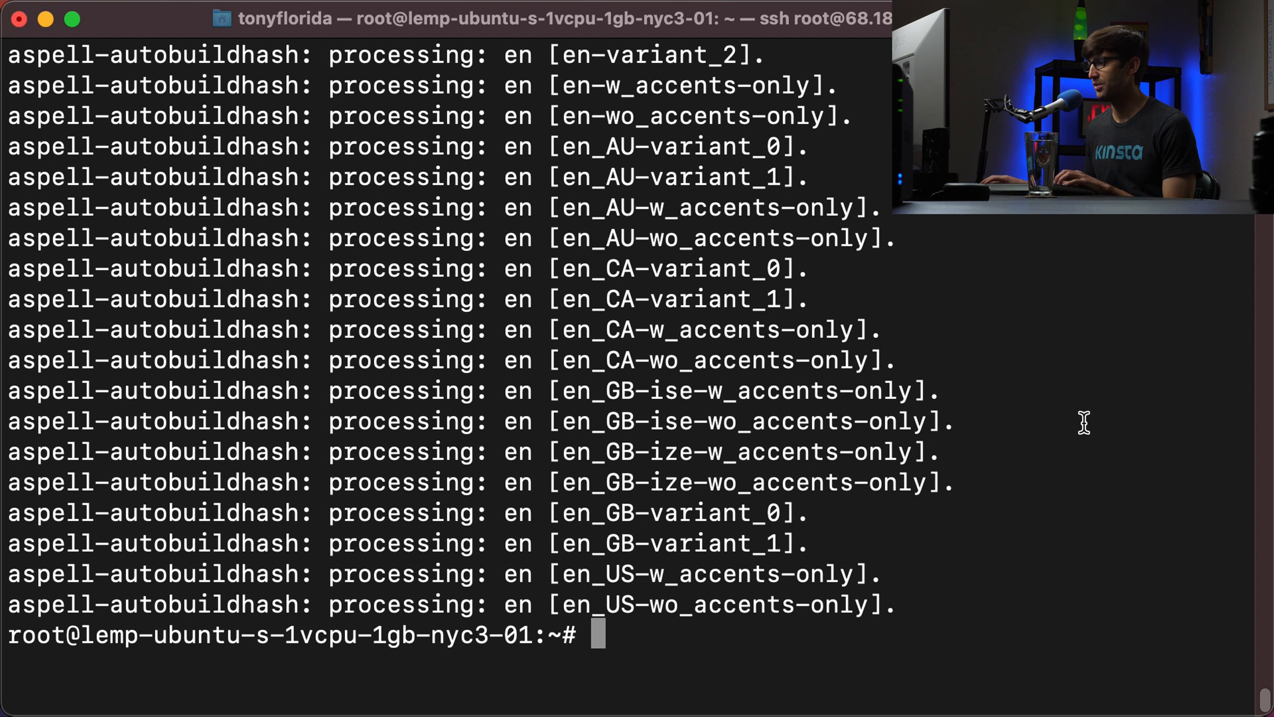
- Run php --version to confirm command-line PHP now reports 8.0.1
text(php)
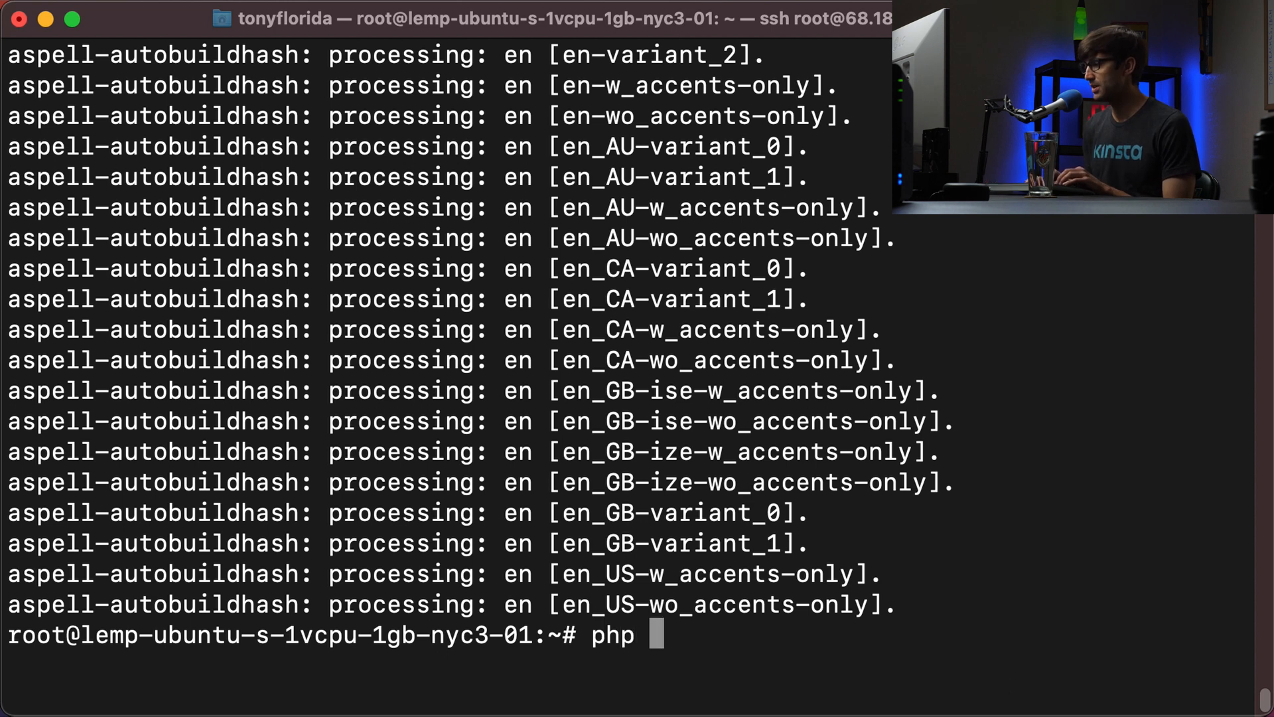
text(--version)
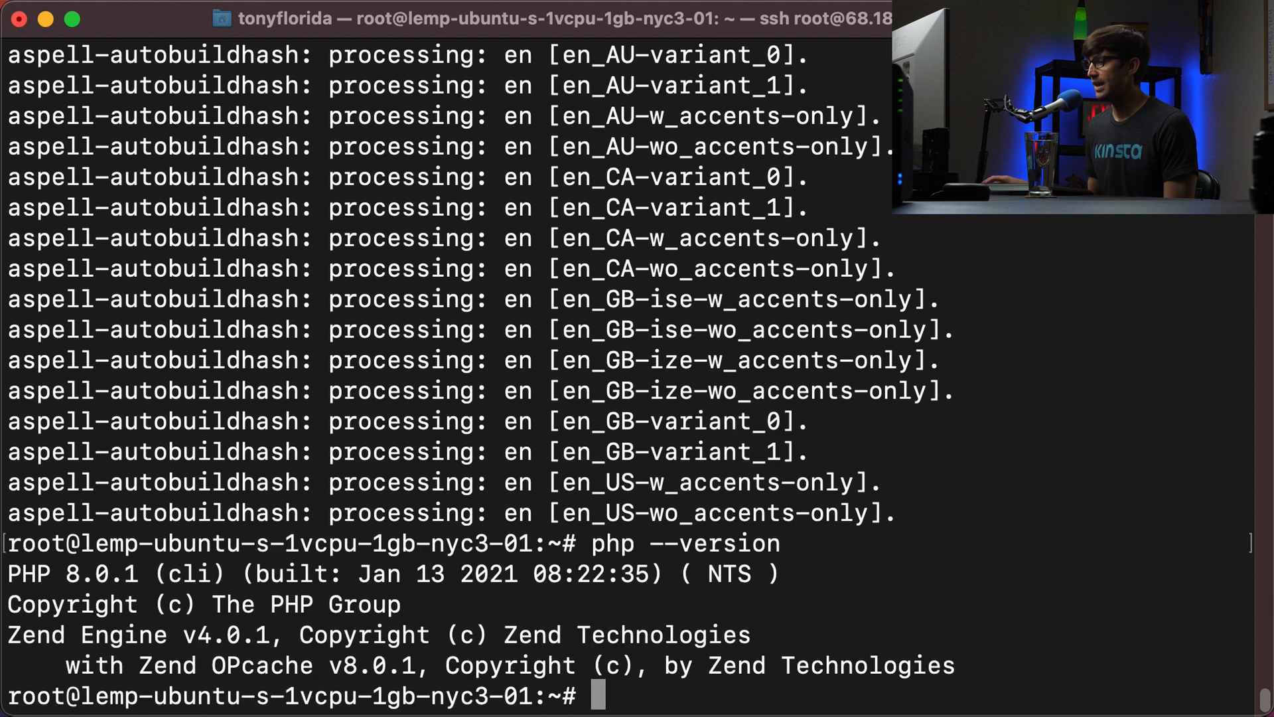
double_click(69, 573)
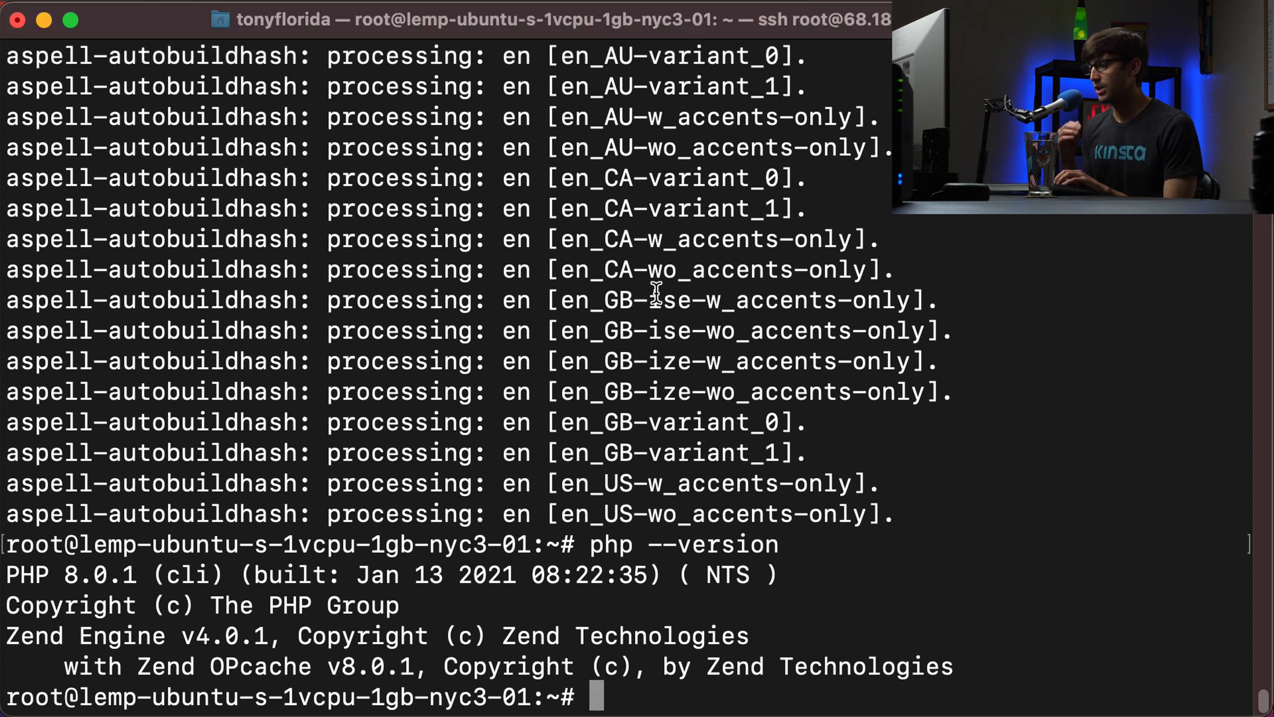
- Edit /etc/nginx/sites-available/digitalocean in vim and locate the fastcgi_pass line
text(v)
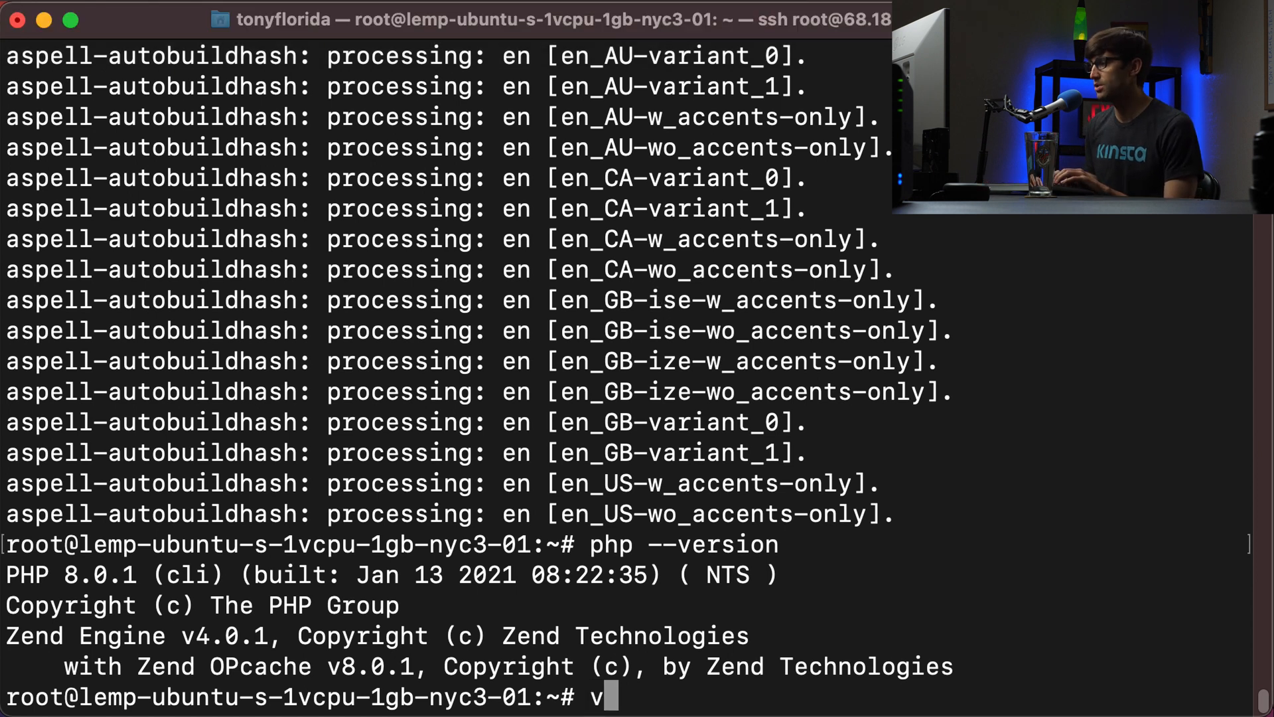
text(im /etc/)
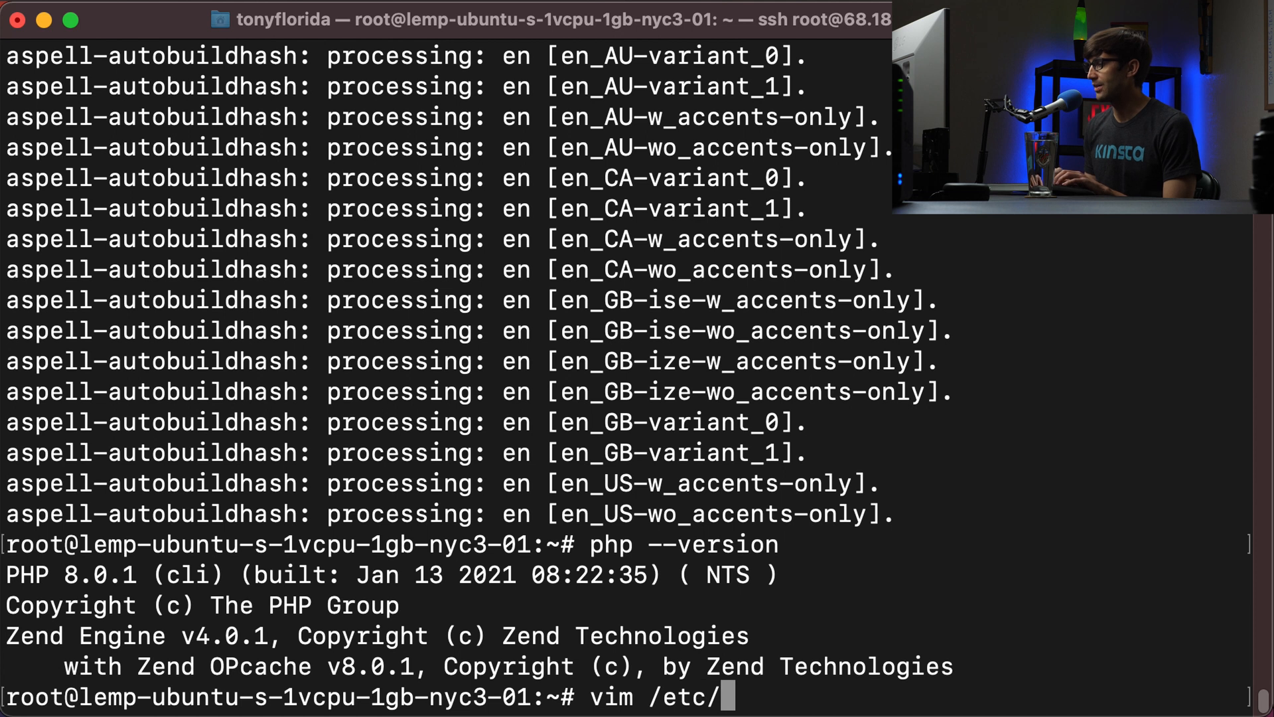
text(nginx/si)
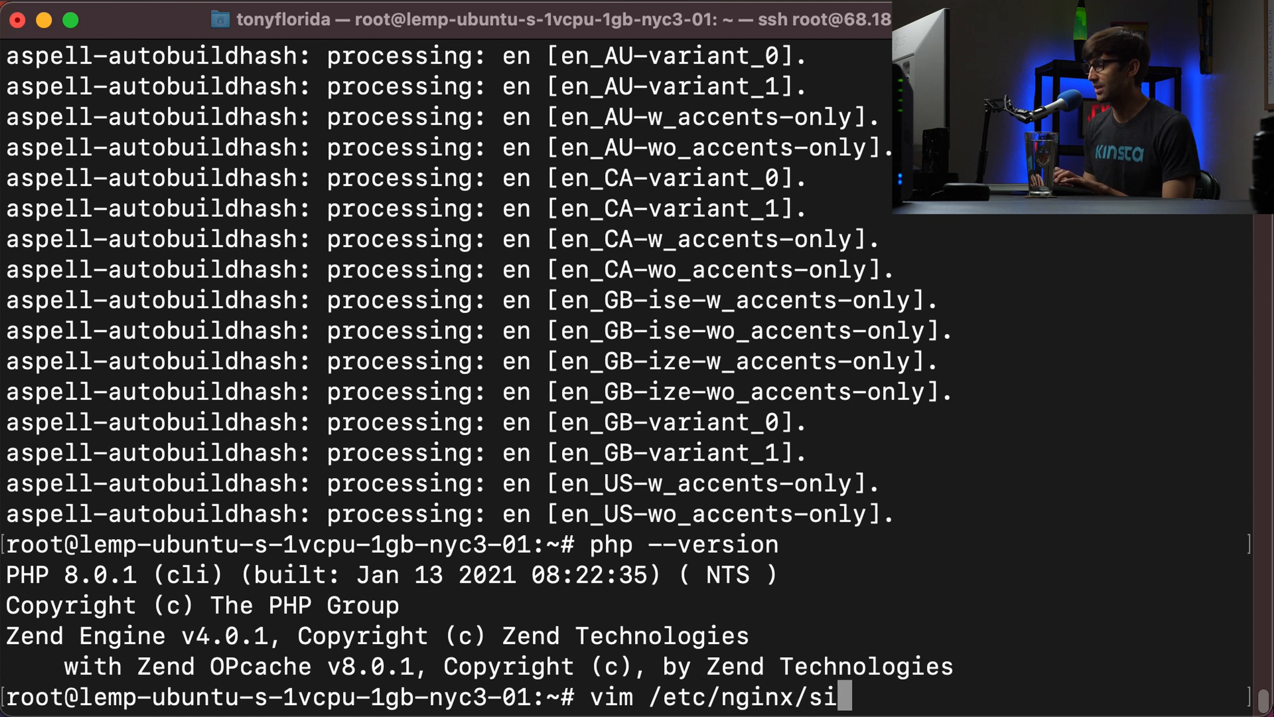
text(tes-a)
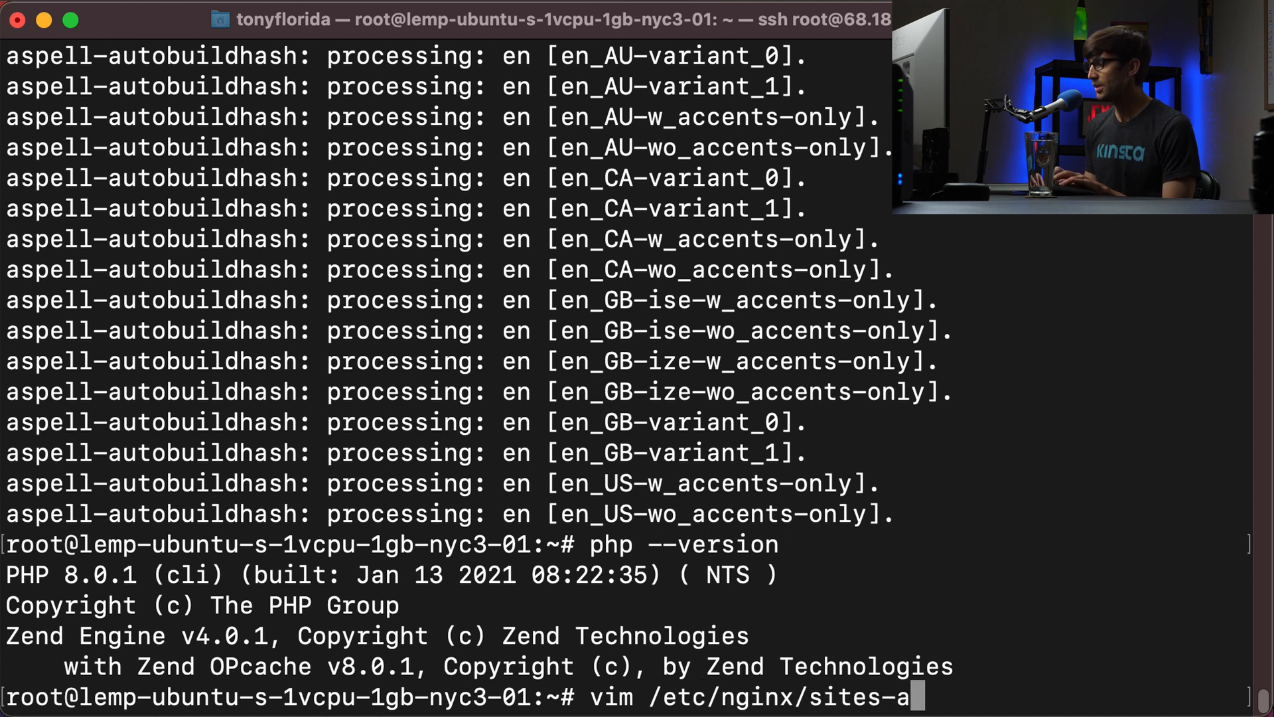
text(vailable/di)
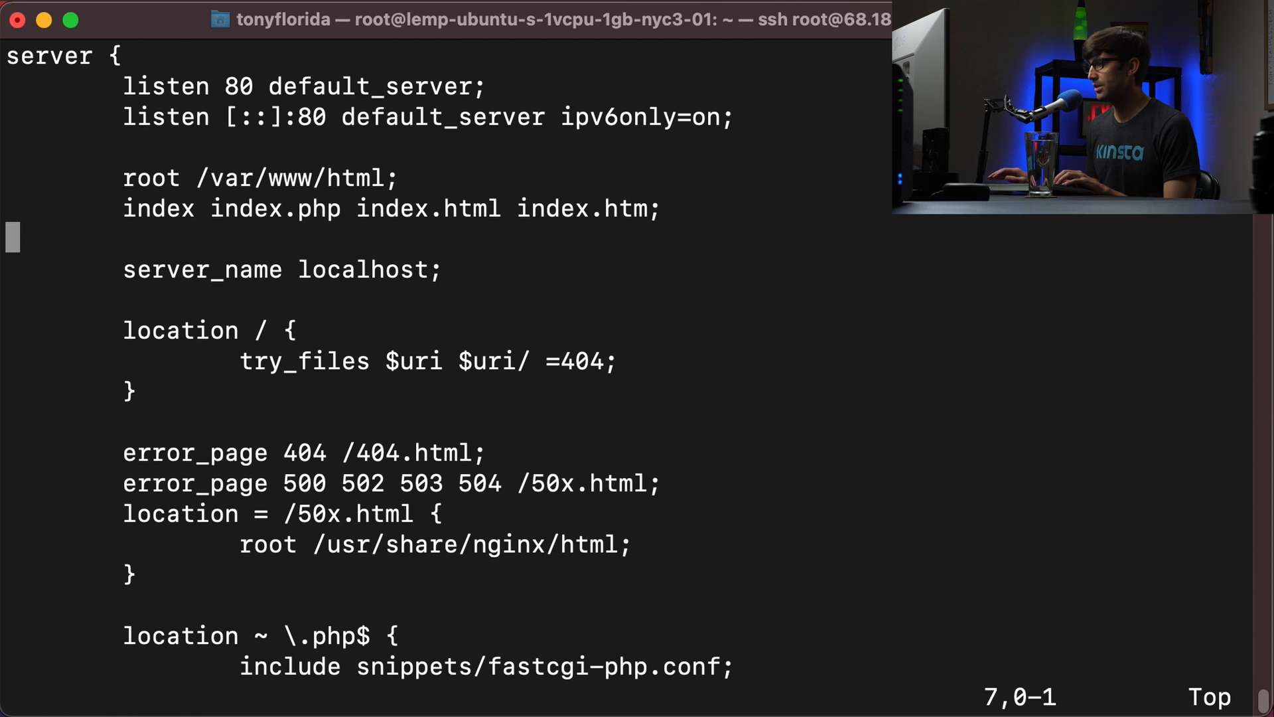
drag(125, 86, 374, 514)
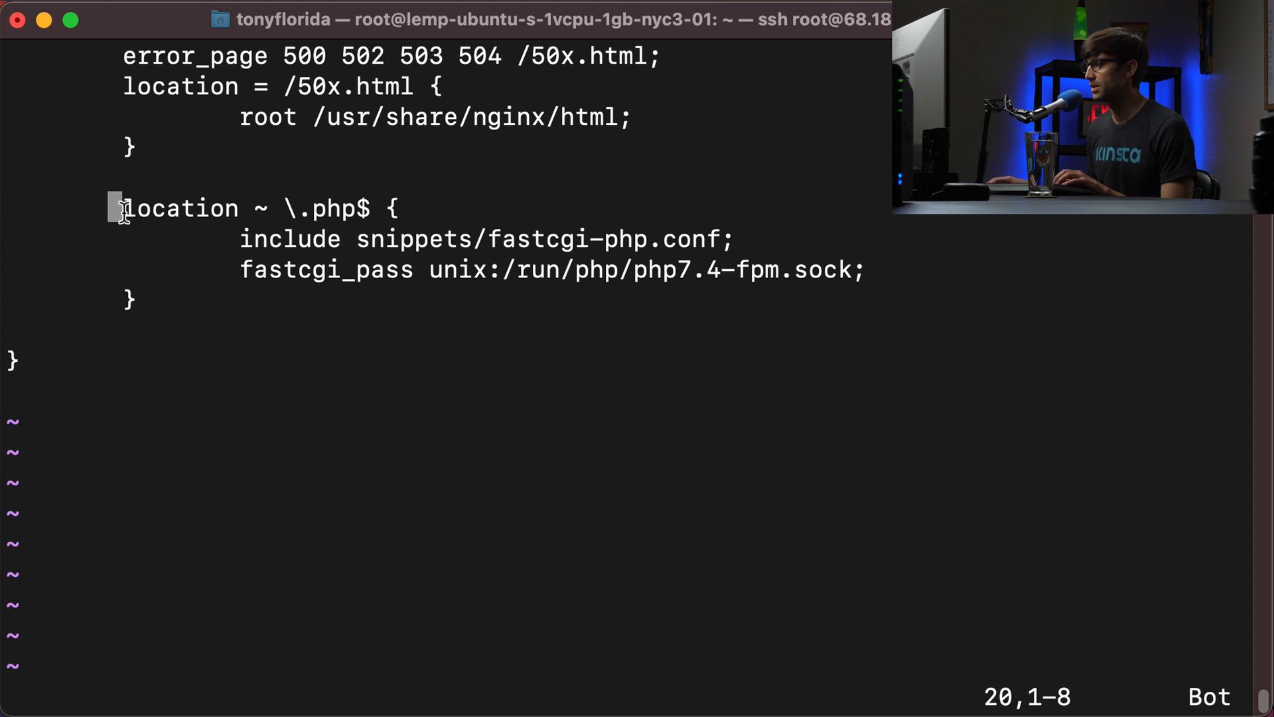
- Change fastcgi_pass from php7.4-fpm.sock to php8.0-fpm.sock and copy the new socket path
key(Down)
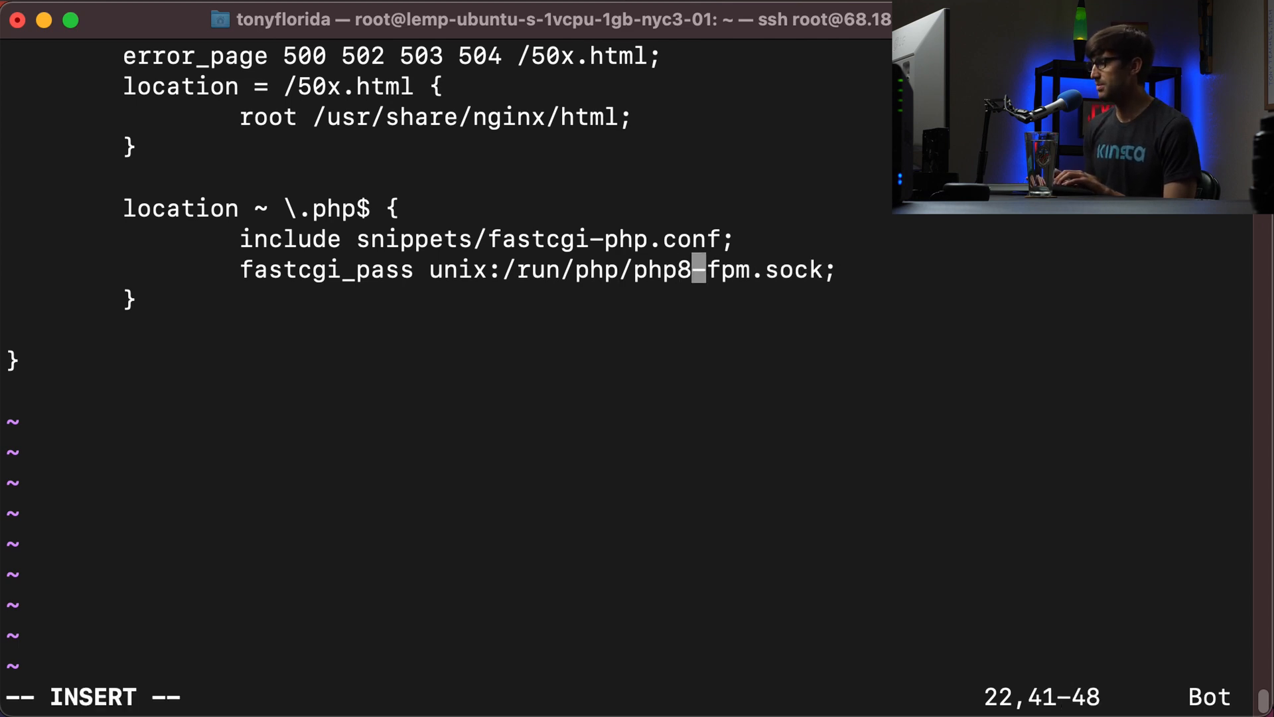
text(.0)
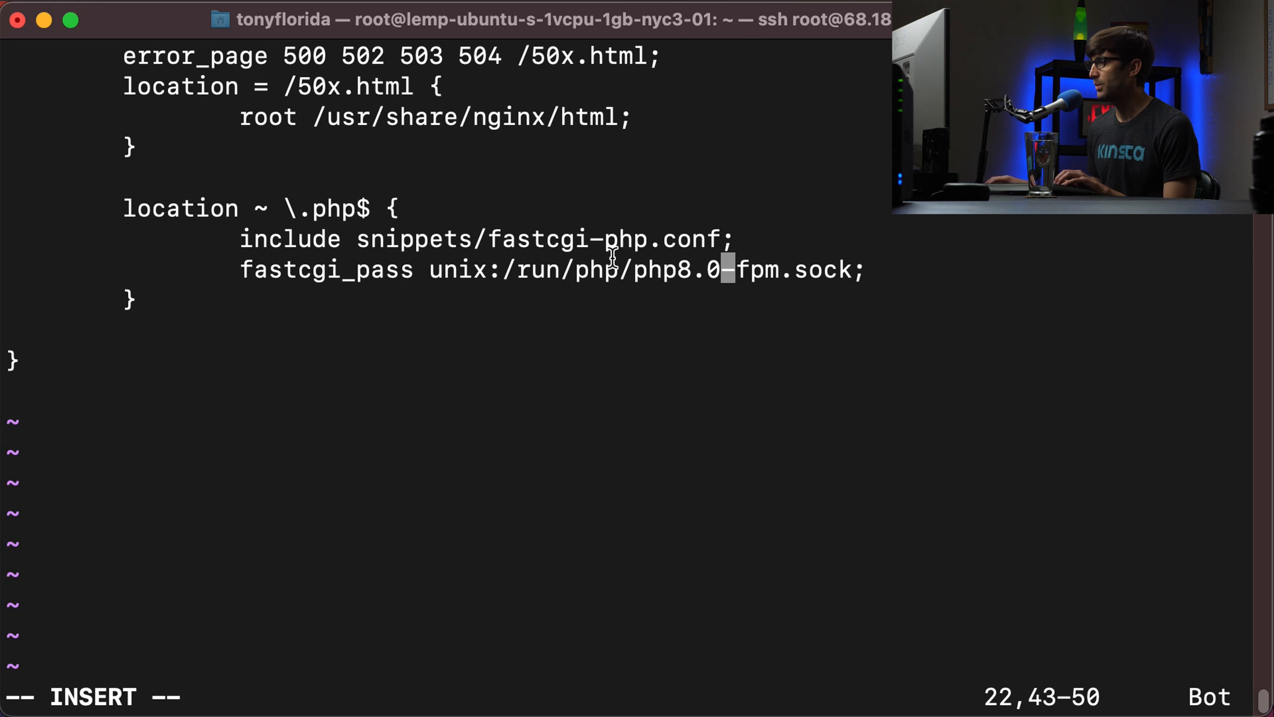
drag(504, 270, 857, 270)
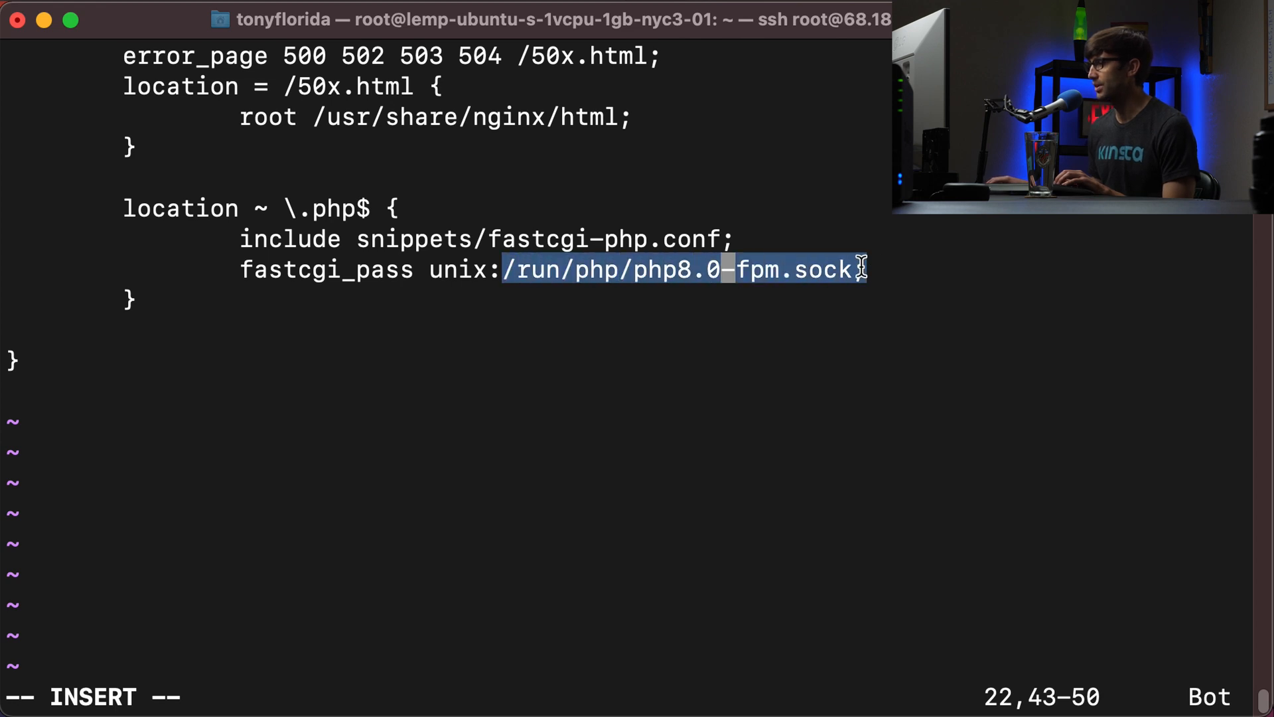
right_click(812, 271)
text(ls)
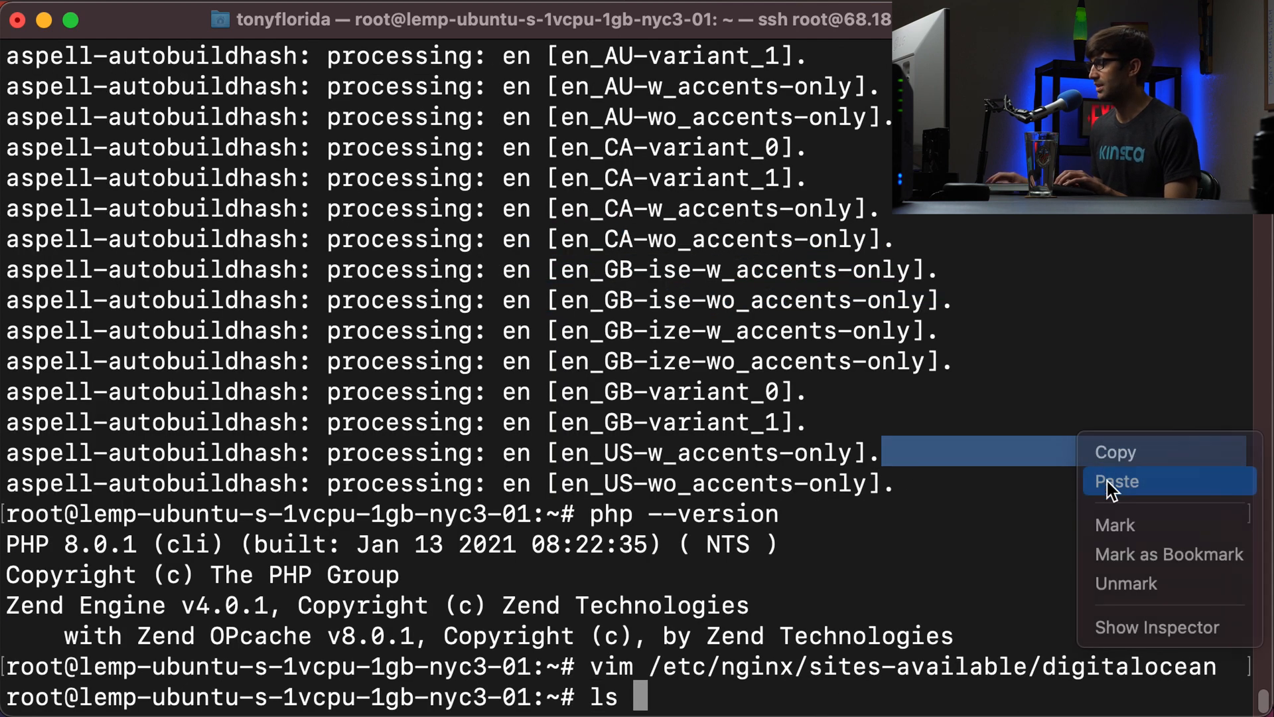
- Run ls /run/php/php8.0-fpm.sock to confirm the socket exists, then begin a systemctl command
click(1116, 480)
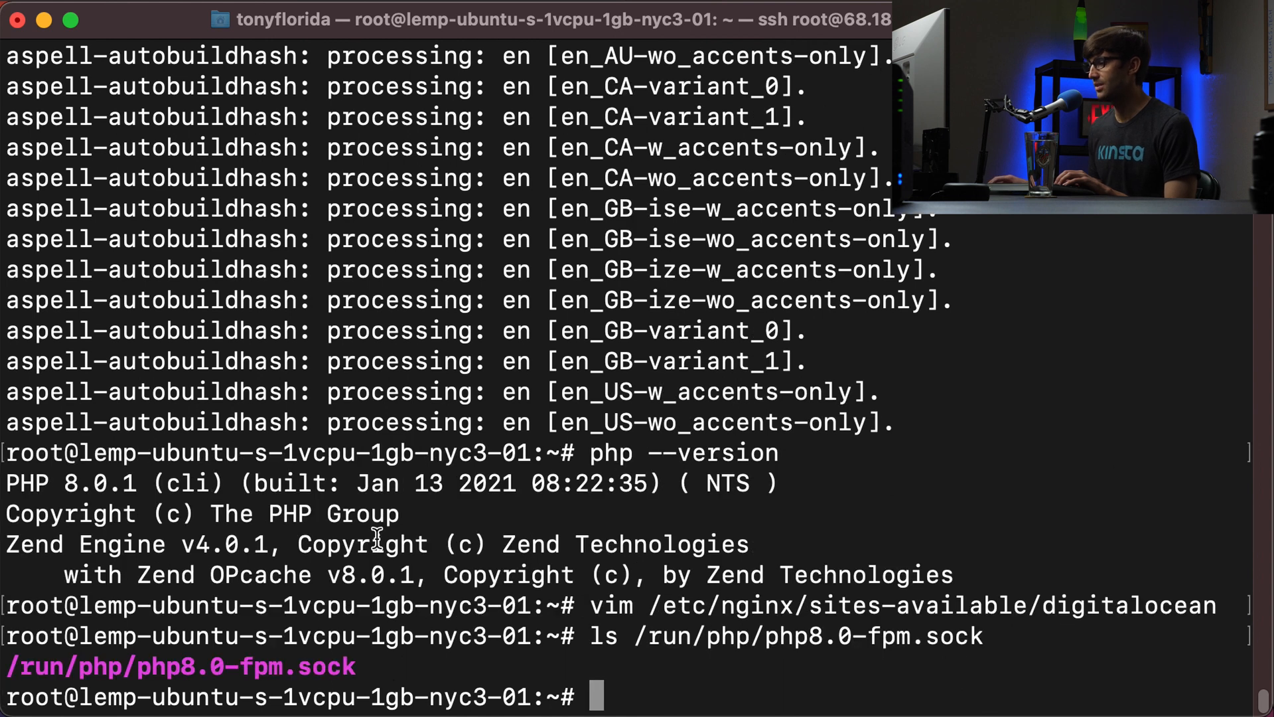
double_click(297, 667)
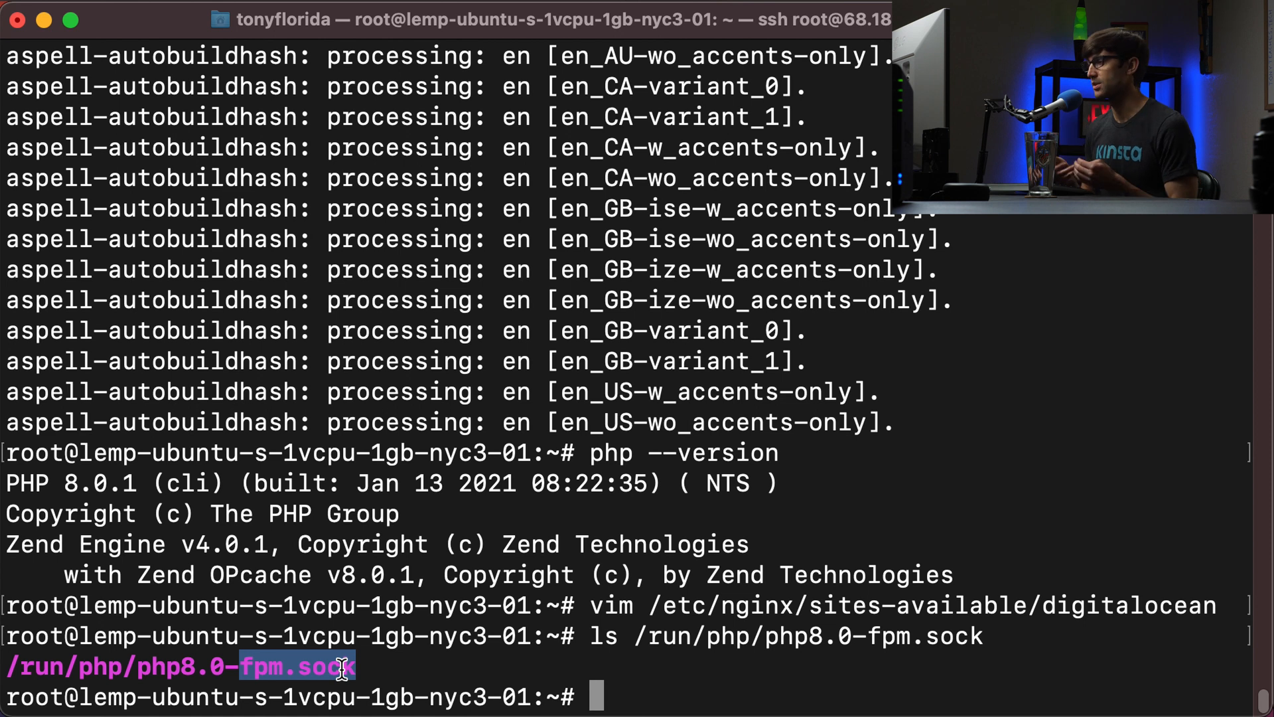
text(s)
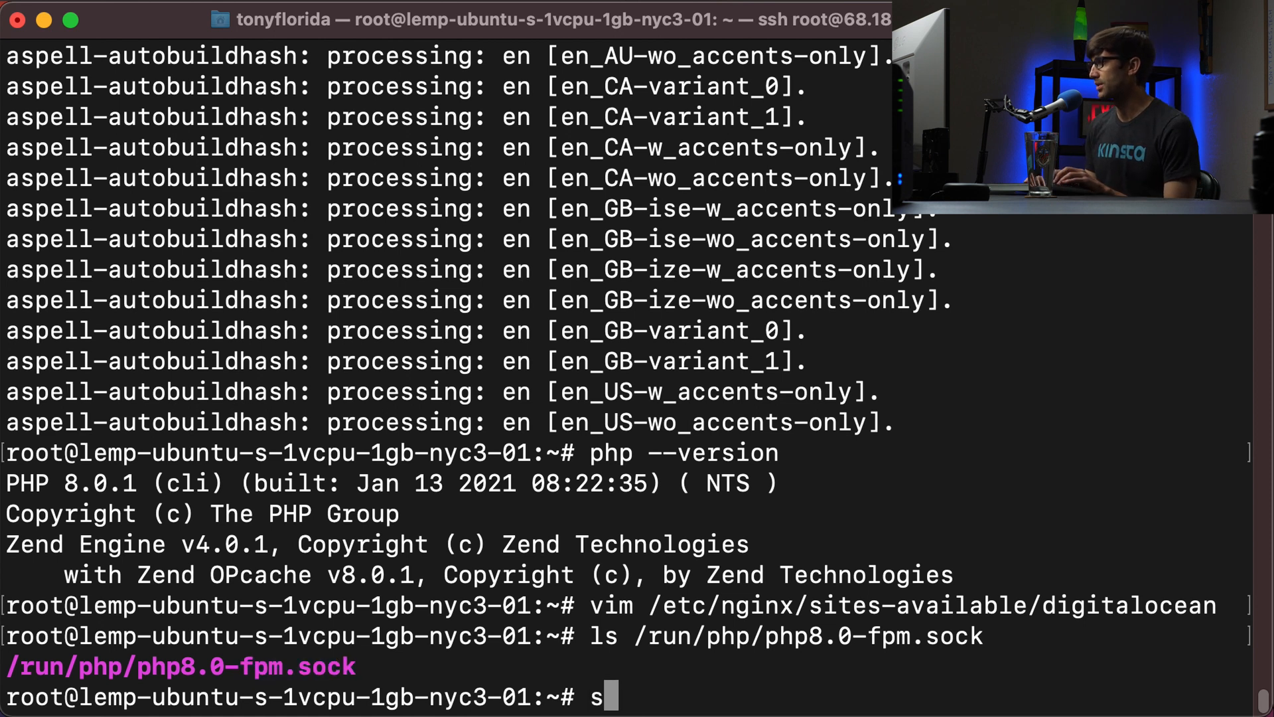
text(ystemctl)
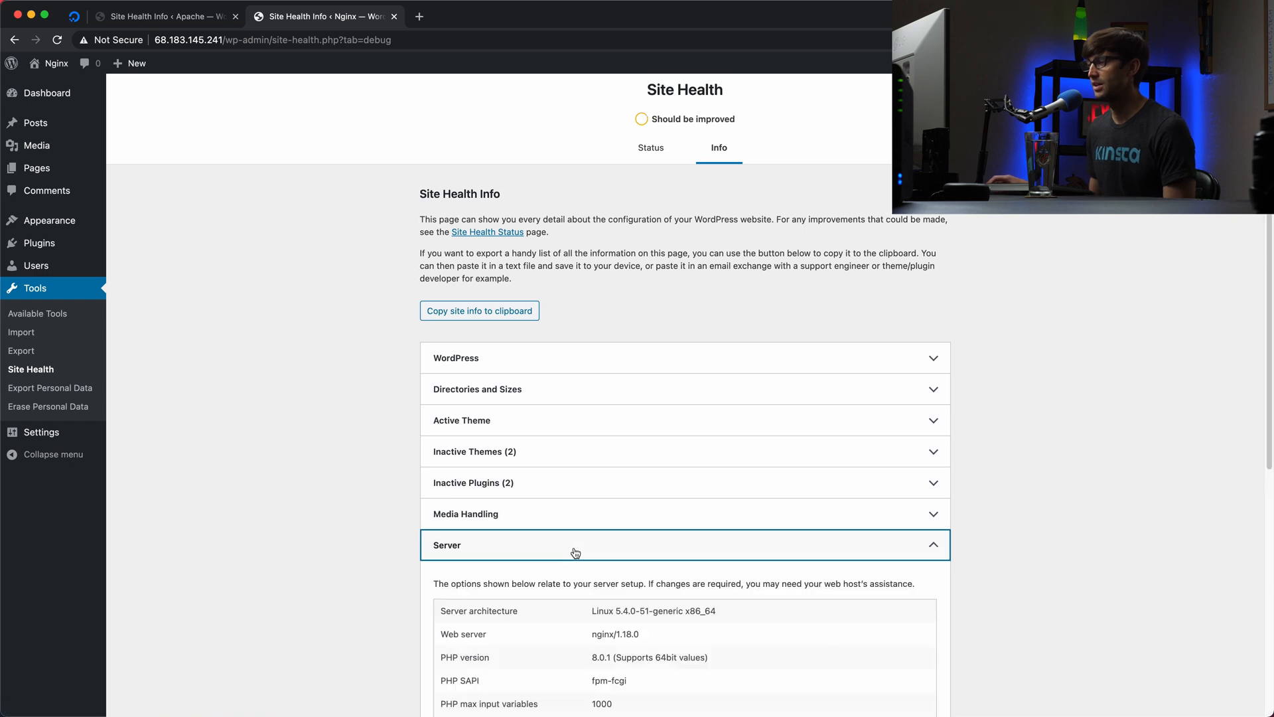
- In Site Health's Server section, point out the PHP version row showing 8.0.1
scroll(down, 3)
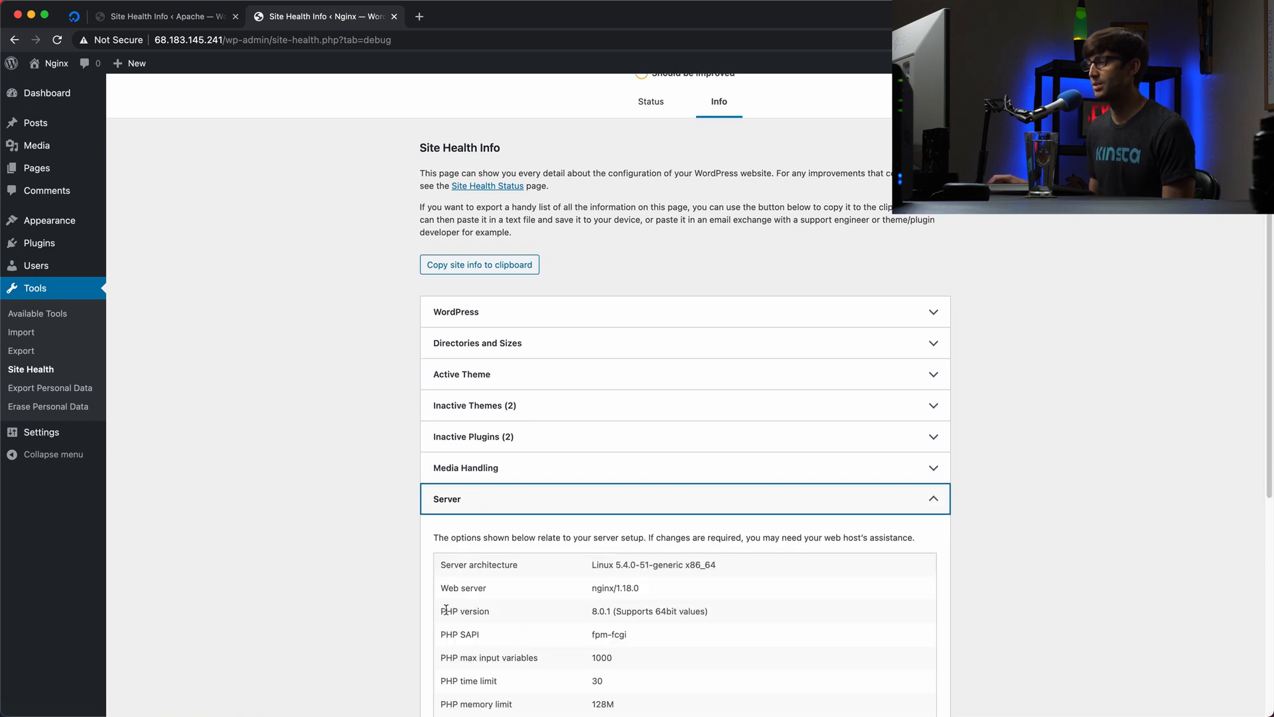
double_click(464, 611)
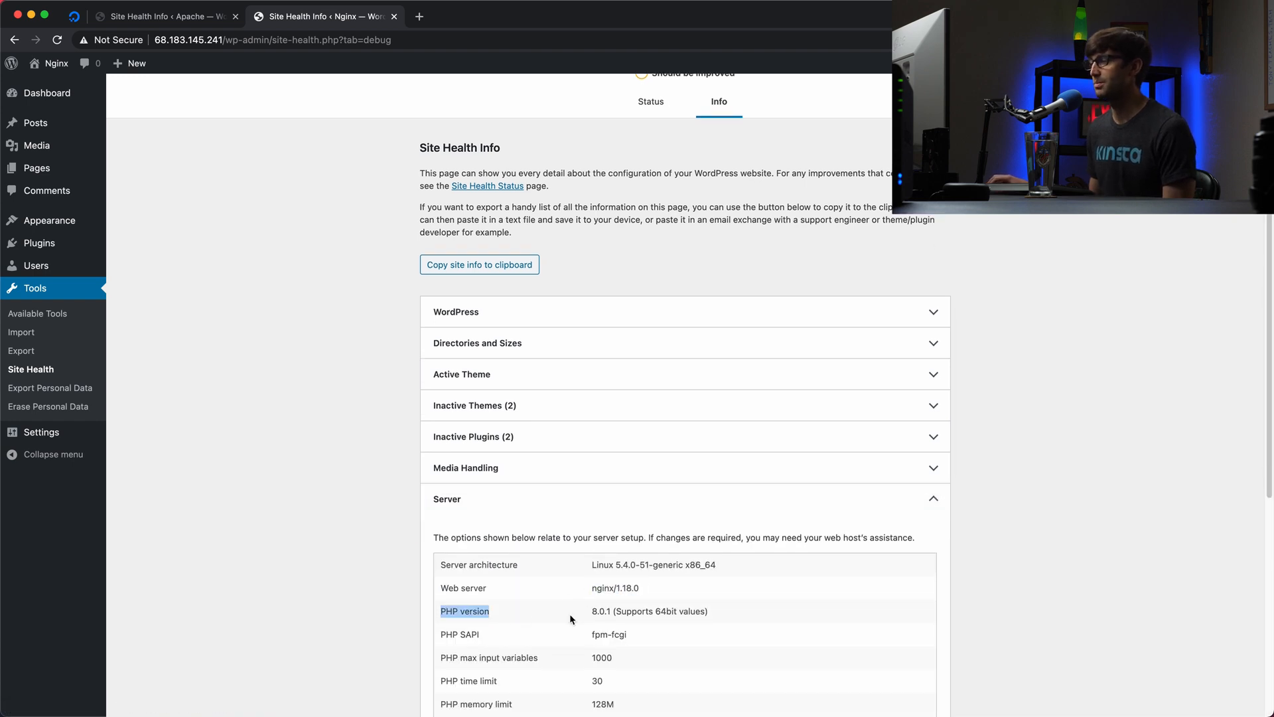